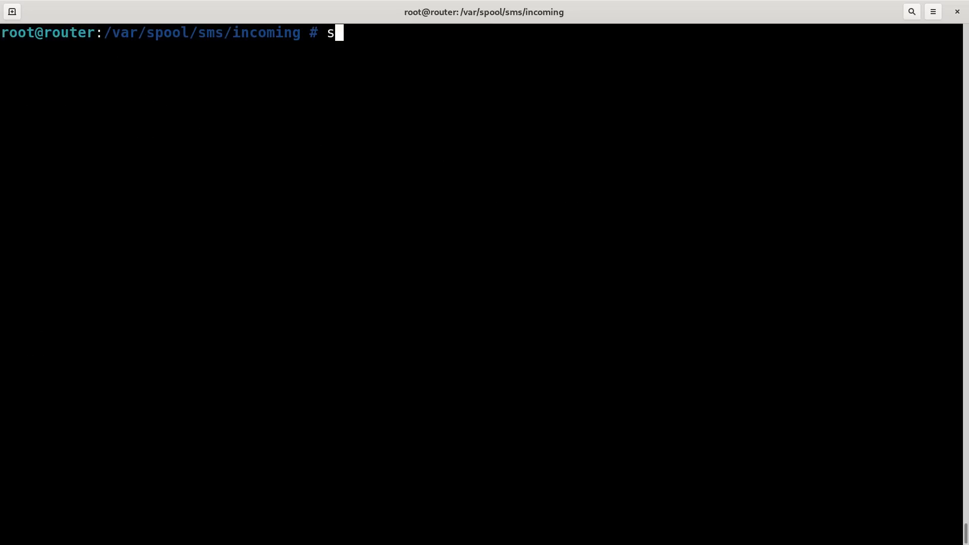
Step: Stop the smstools service with 'service smstools stop' at the root prompt
type("ervice smstools")
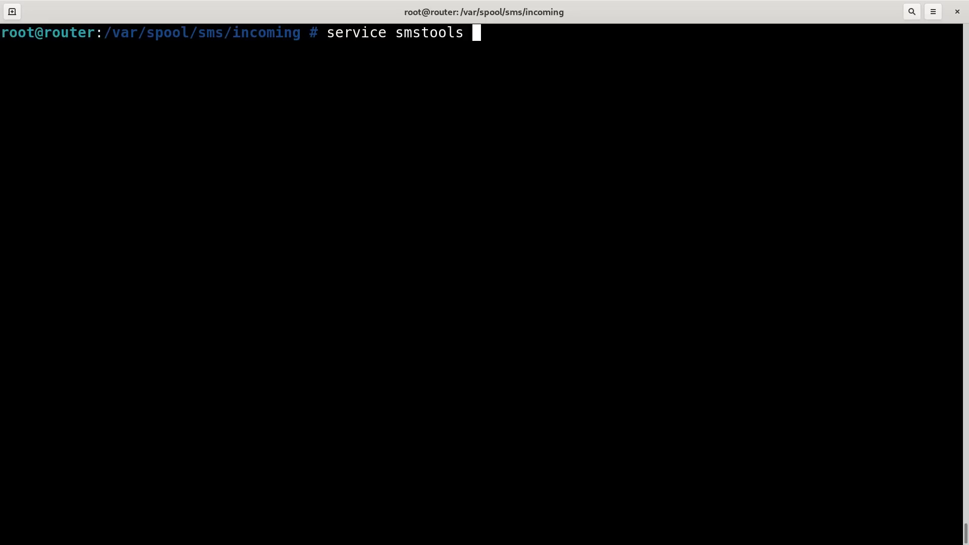
type("stop")
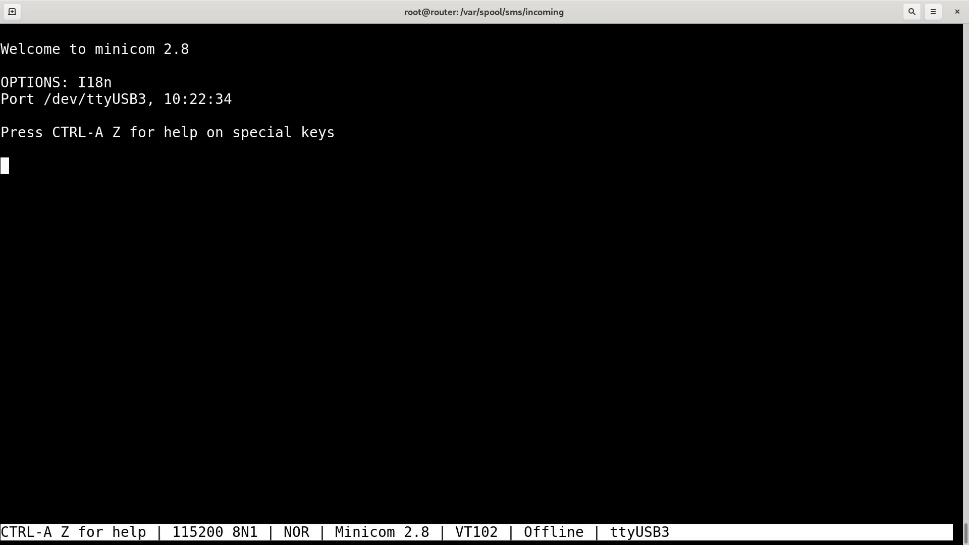
Step: Check the modem answers AT and select ME message storage with AT+CPMS="ME"
type("at")
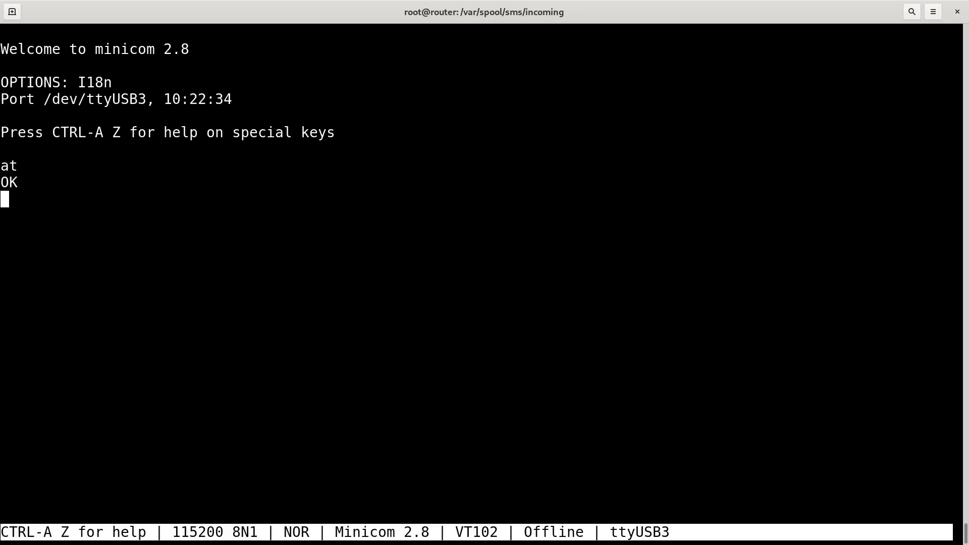
type("at+")
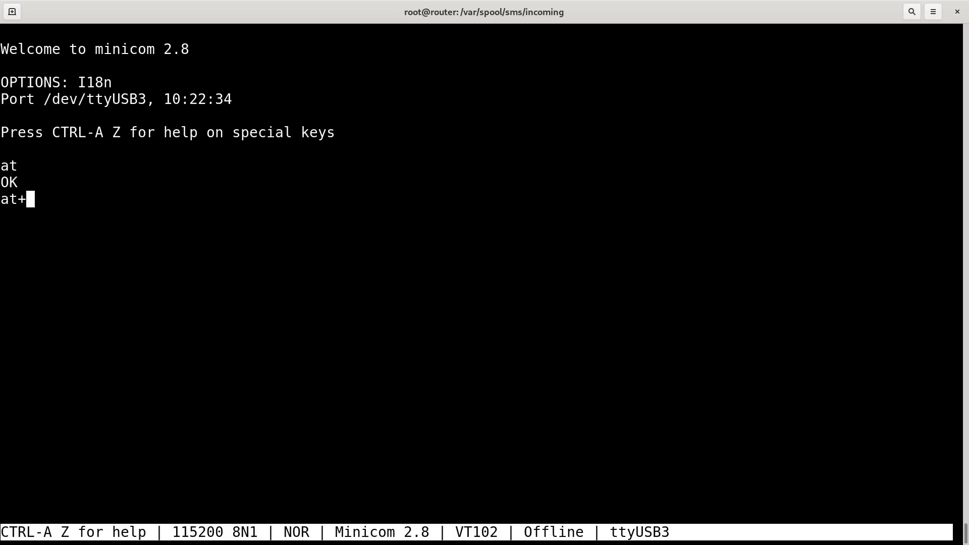
type("cpms=")
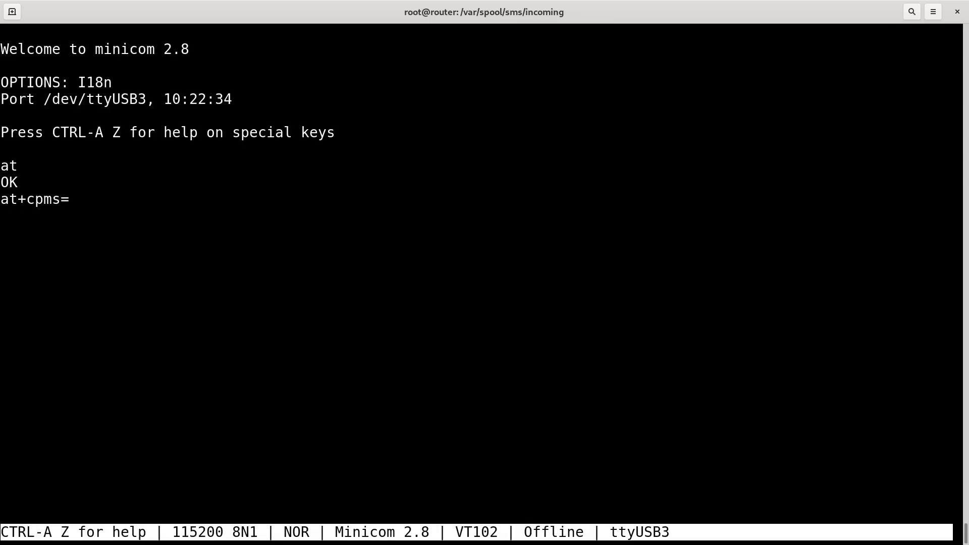
type("\"ME\"")
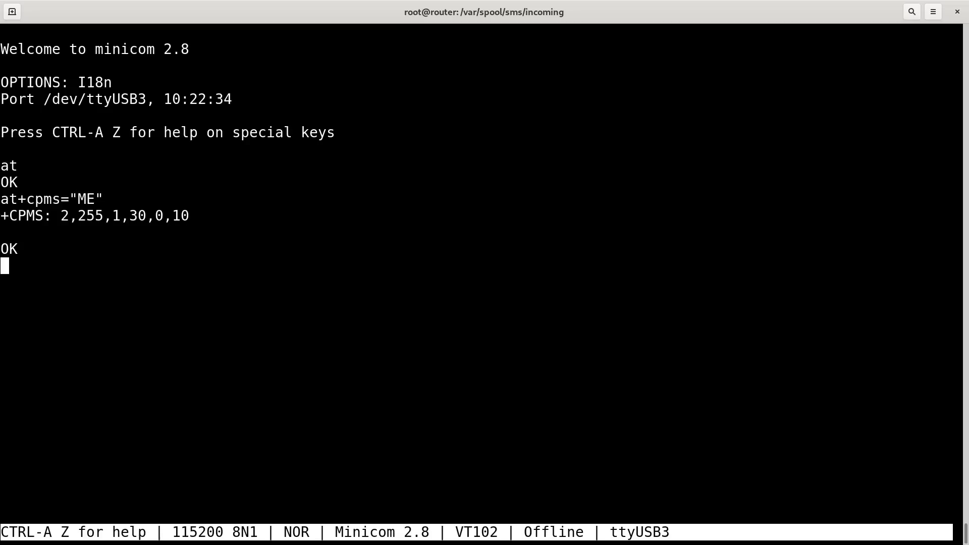
Step: Switch the modem to text-mode SMS with AT+CMGF=1
type("at+")
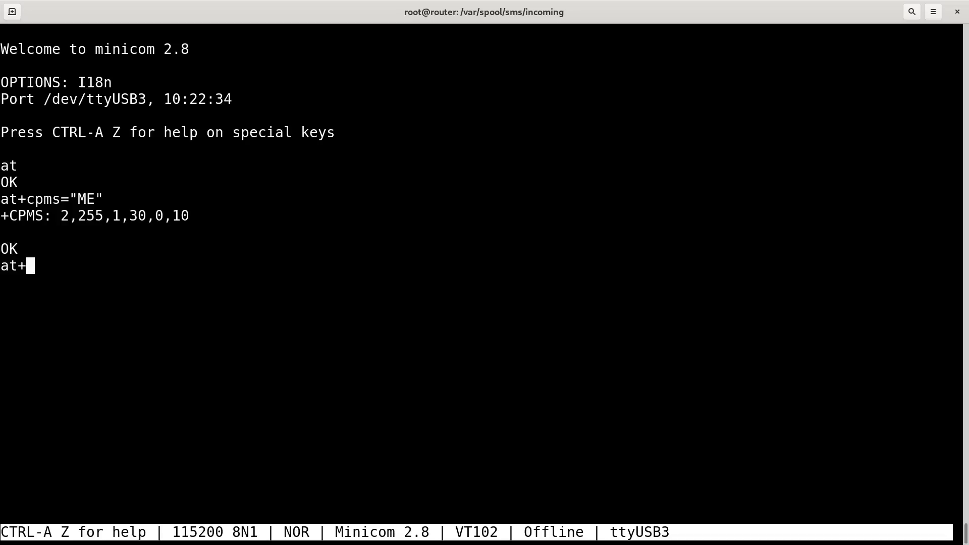
type("cmgf=1")
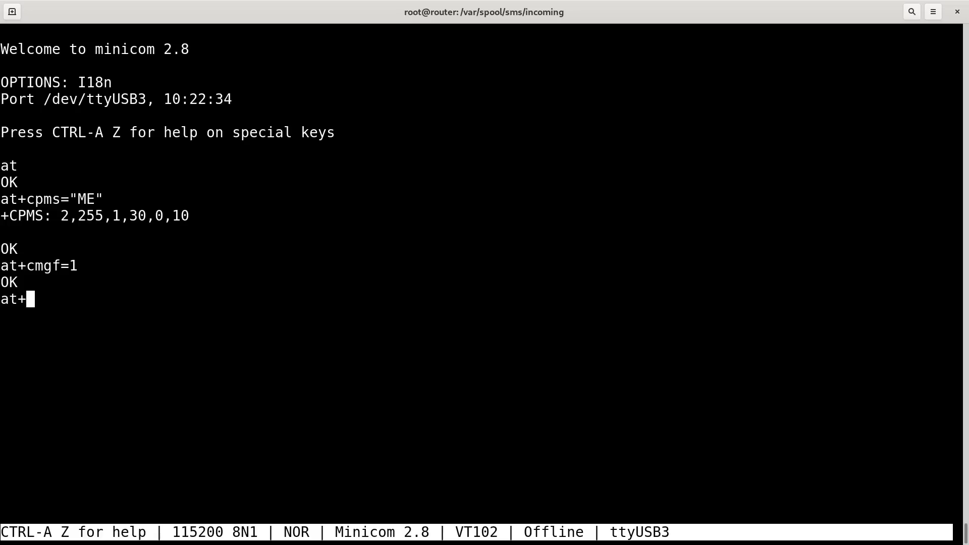
type("cpms=\"ME\"+")
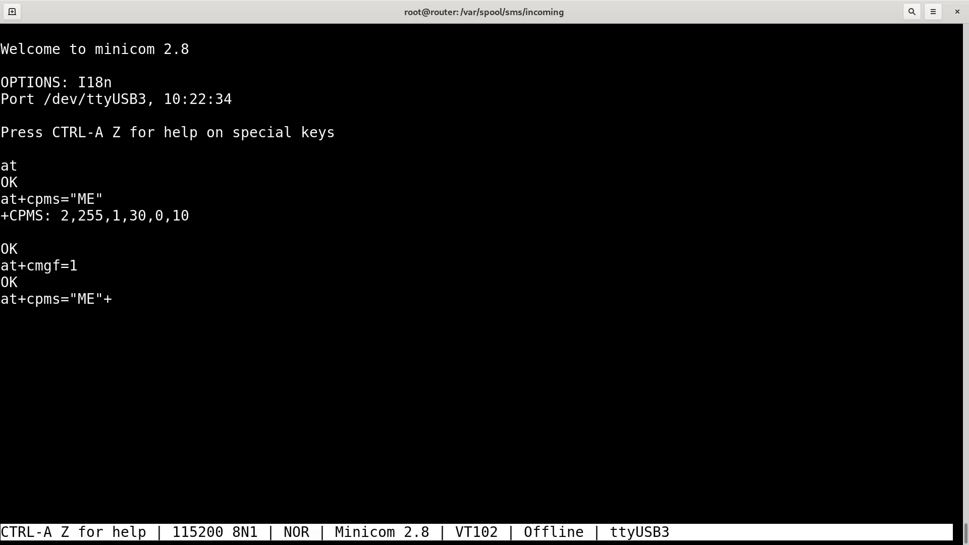
type("cmgf=1")
type("serv")
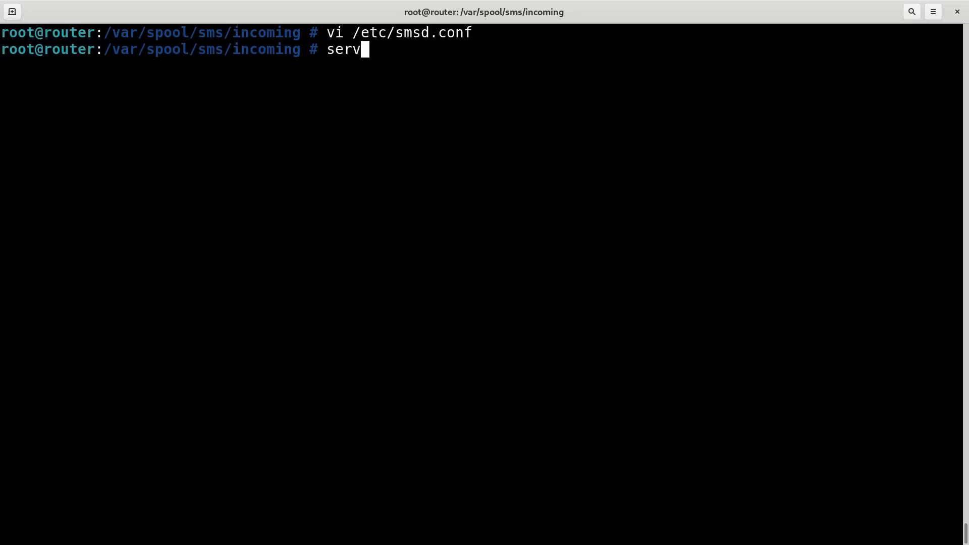
Step: Restart smstools, list the incoming folder, and view GSM1.yi49jz with more
type("ice smstools restart")
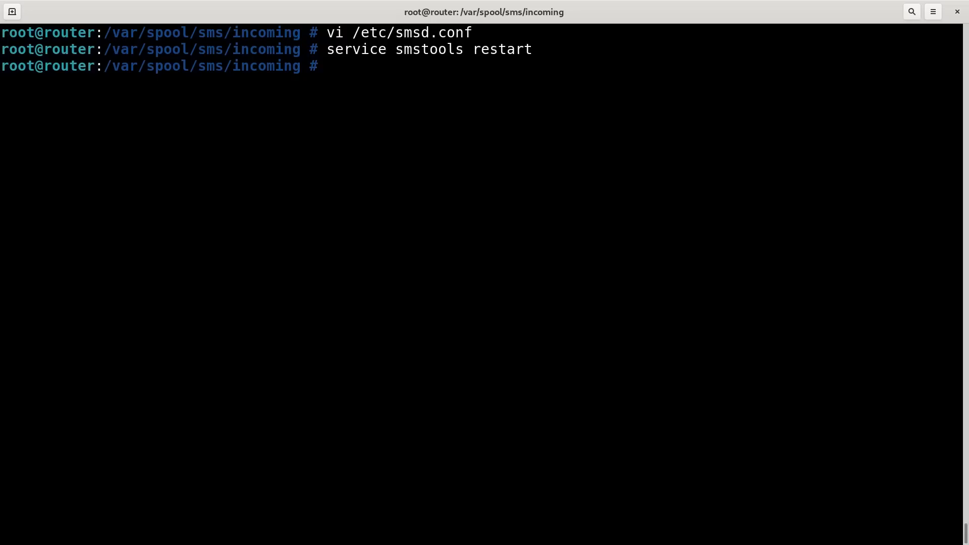
type("ls")
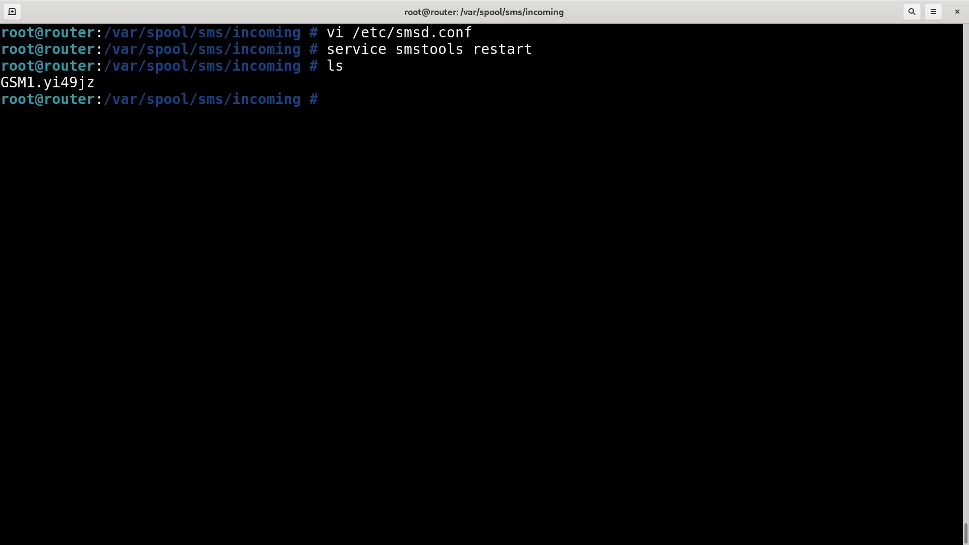
type("more")
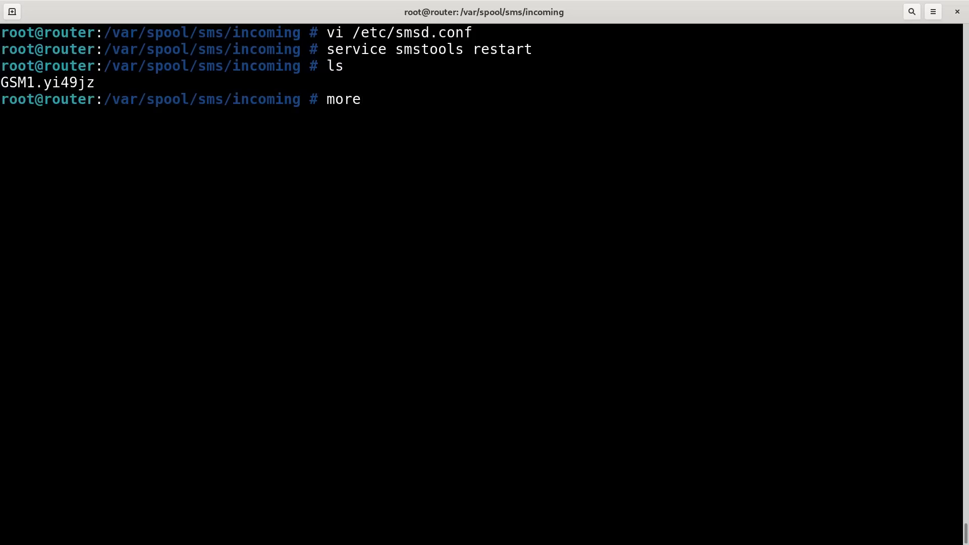
type("GSM1.yi49jz")
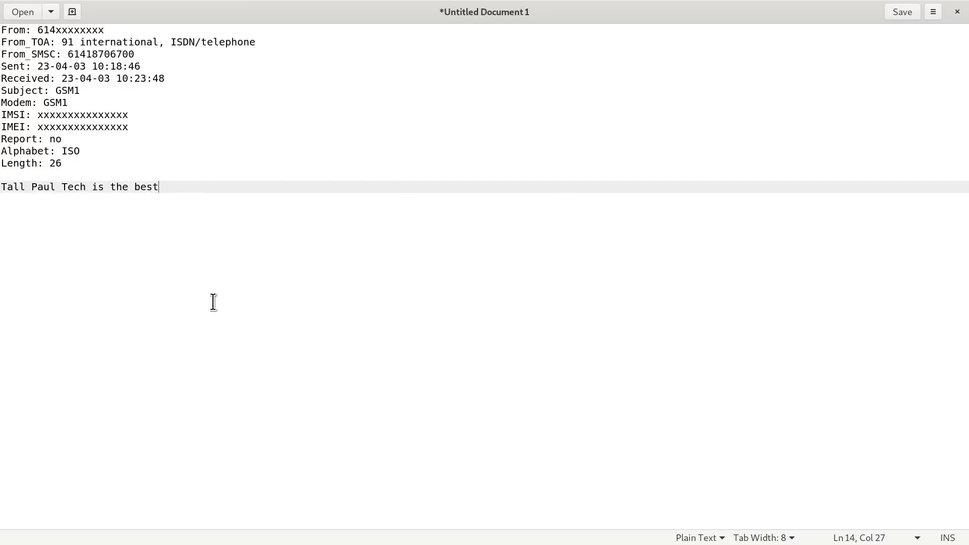
double_click(69, 30)
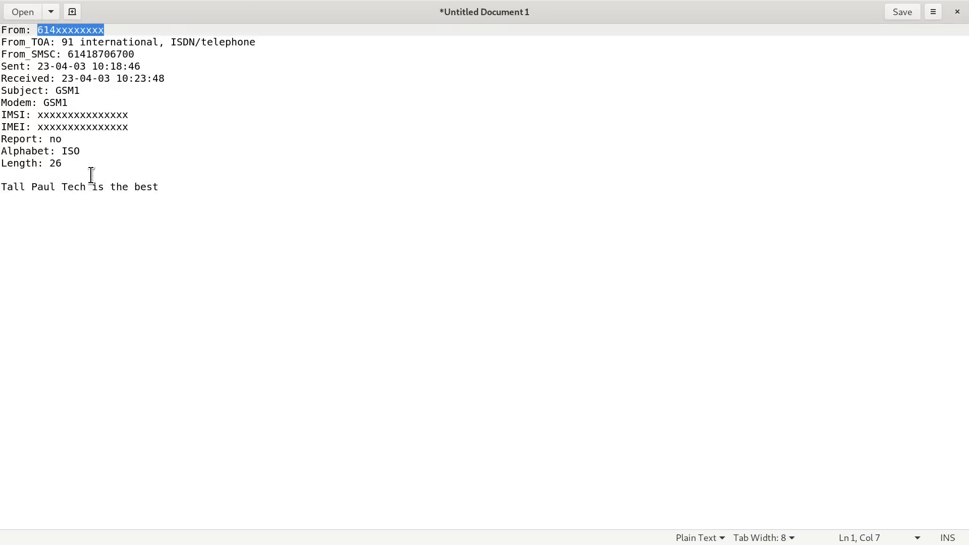
left_click(88, 54)
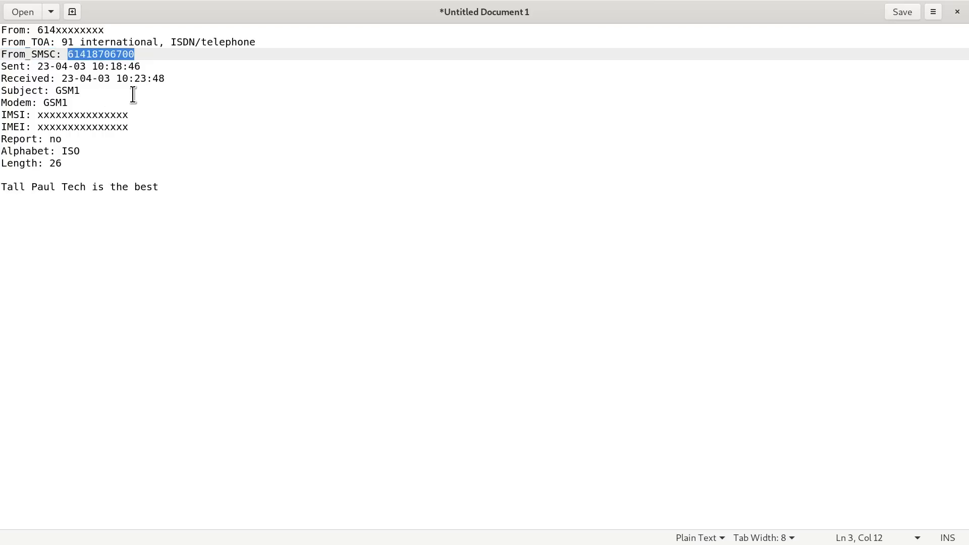
double_click(83, 115)
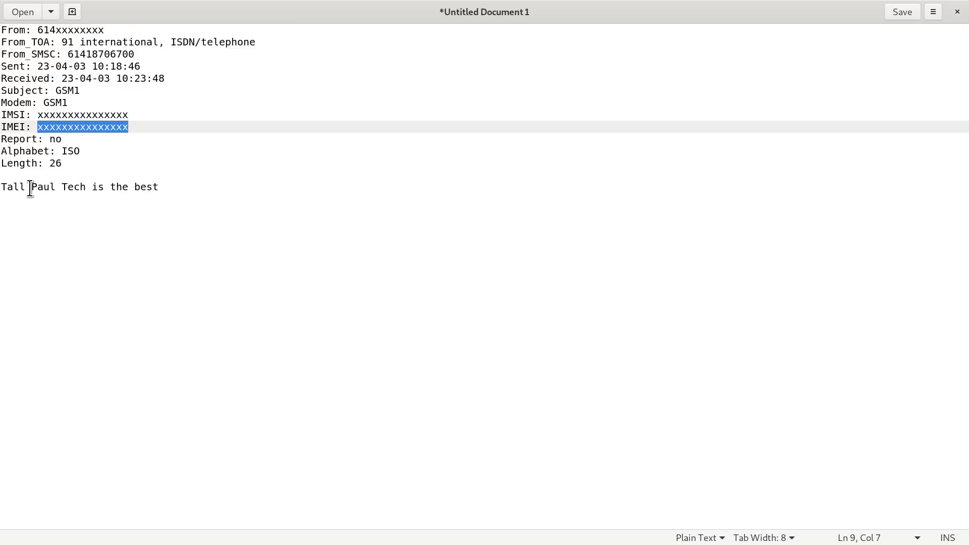
triple_click(78, 187)
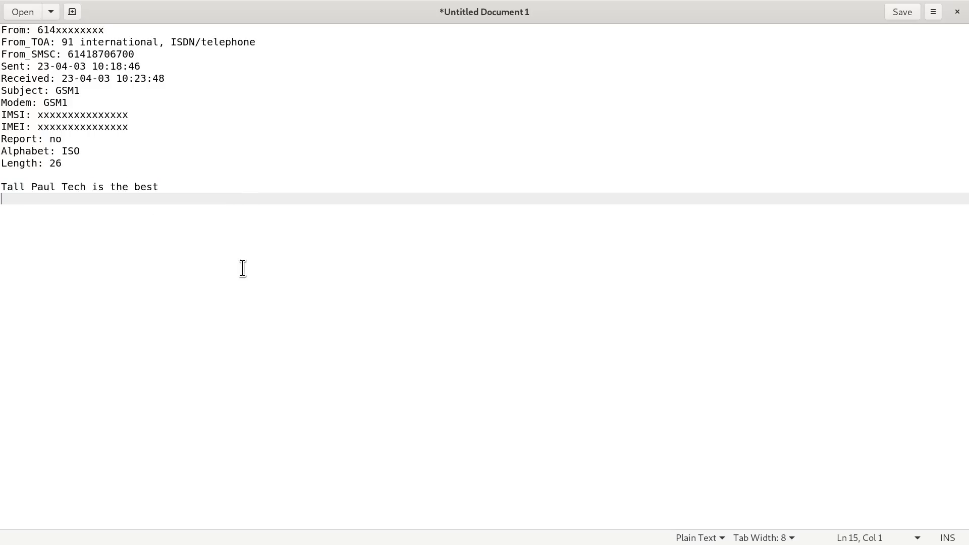
mouse_move(217, 242)
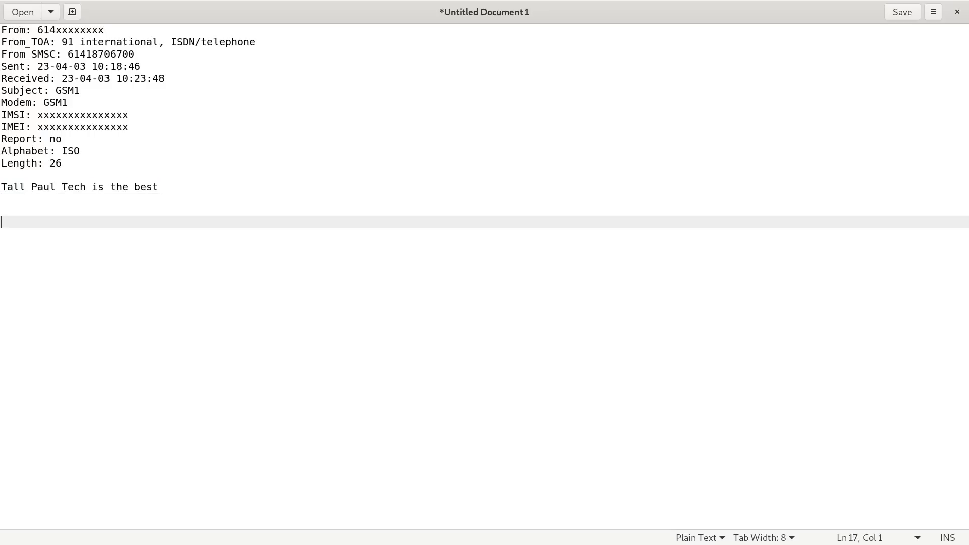
Step: Type the reply 'To: 614xxxxx' and 'Some return message from the machine' below the SMS
type("To")
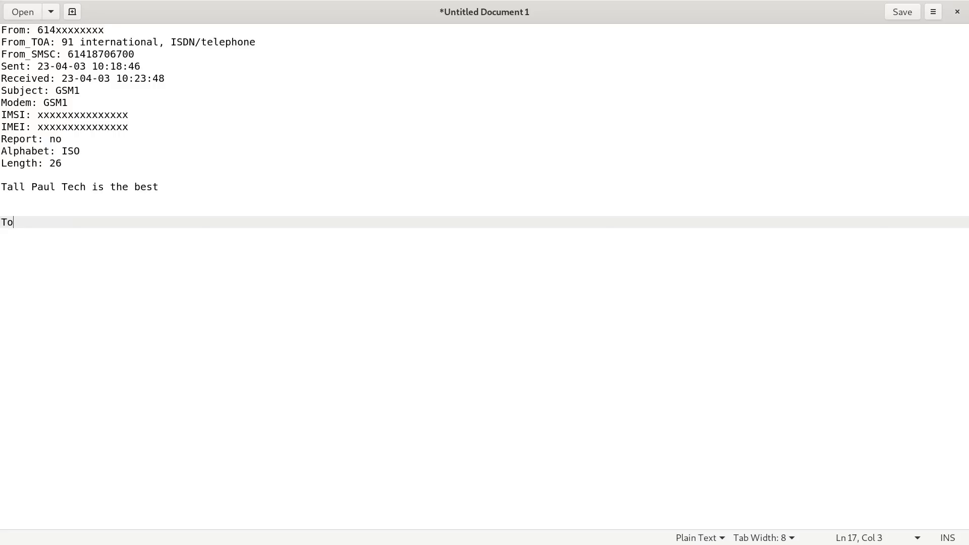
type(": 64")
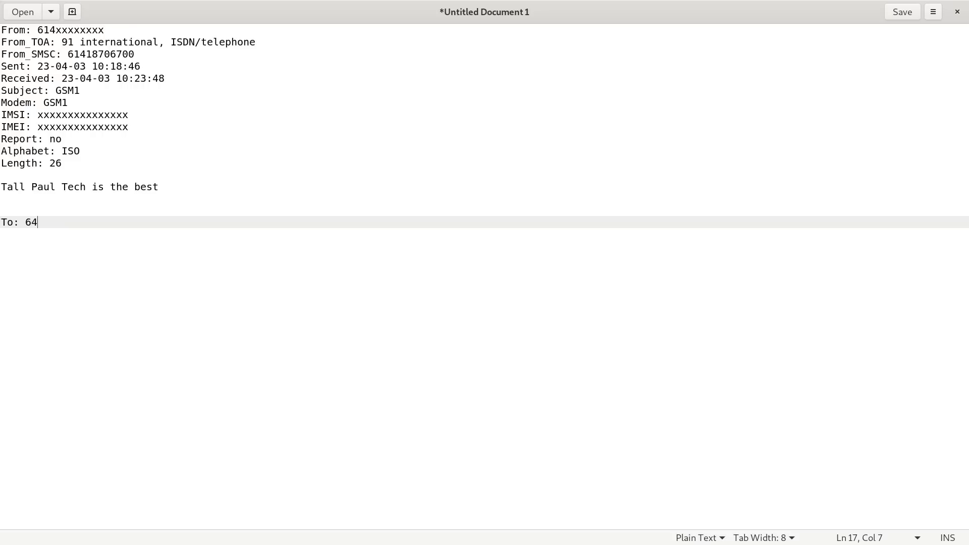
type("1")
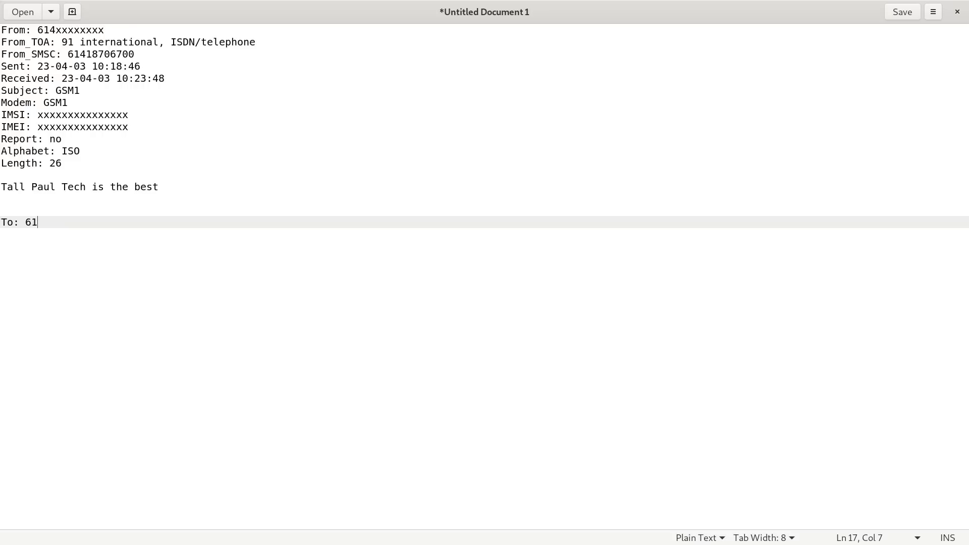
type("4xxxxx")
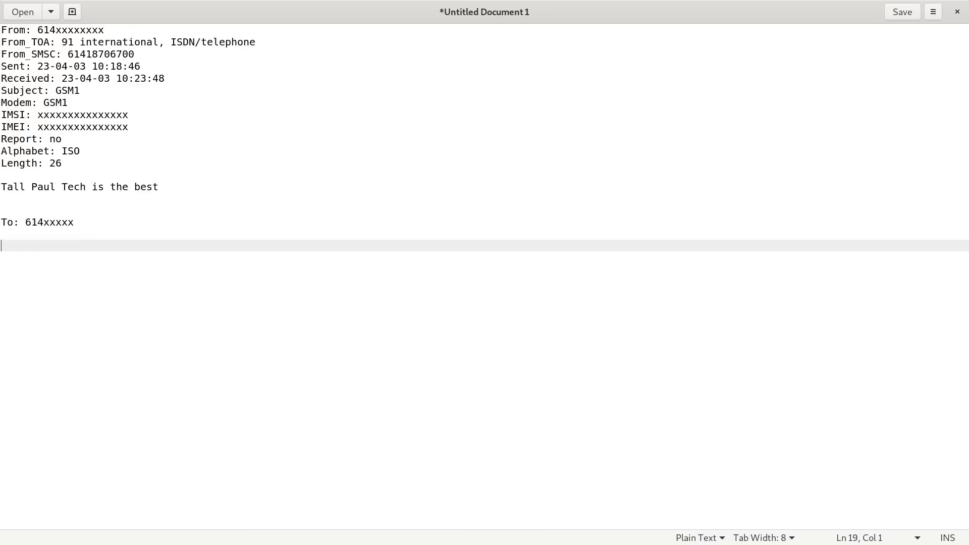
type("Some return mess")
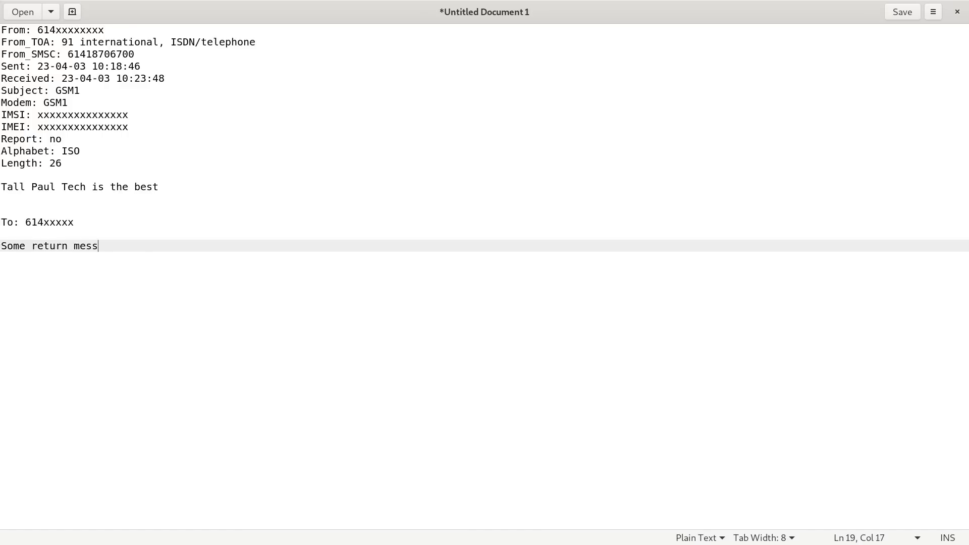
type("age from the machine")
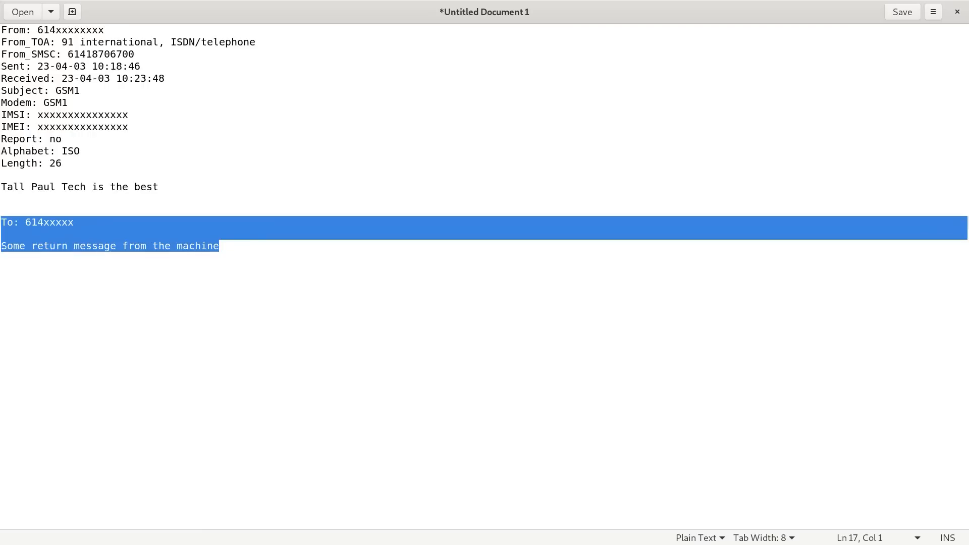
mouse_move(375, 14)
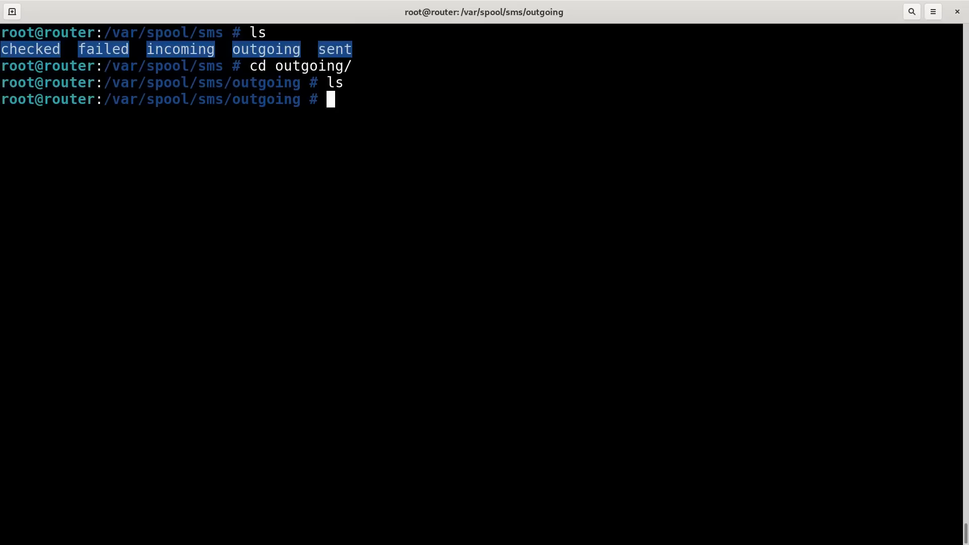
Step: Write the 'something' message file in vi and list the spool until it reaches sent
type("vi something")
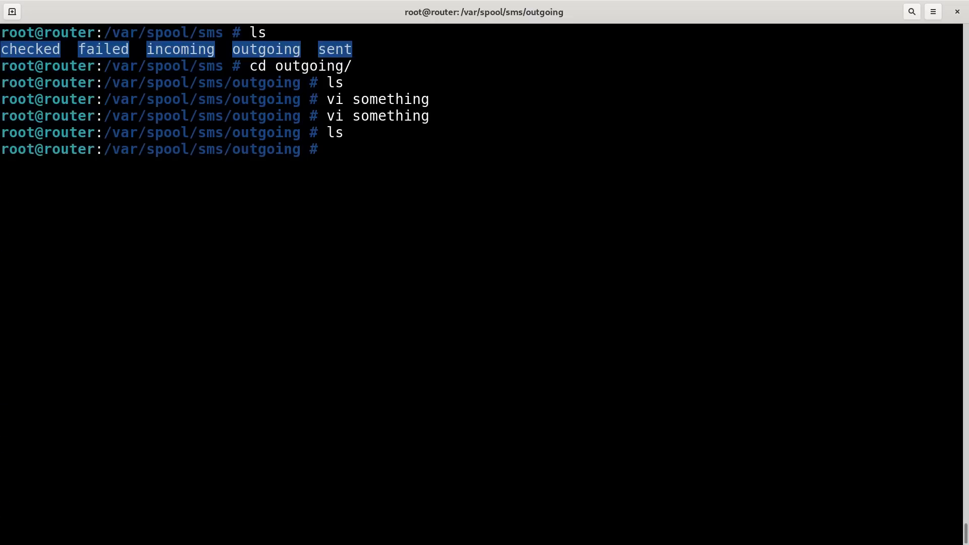
type("ls -lh *")
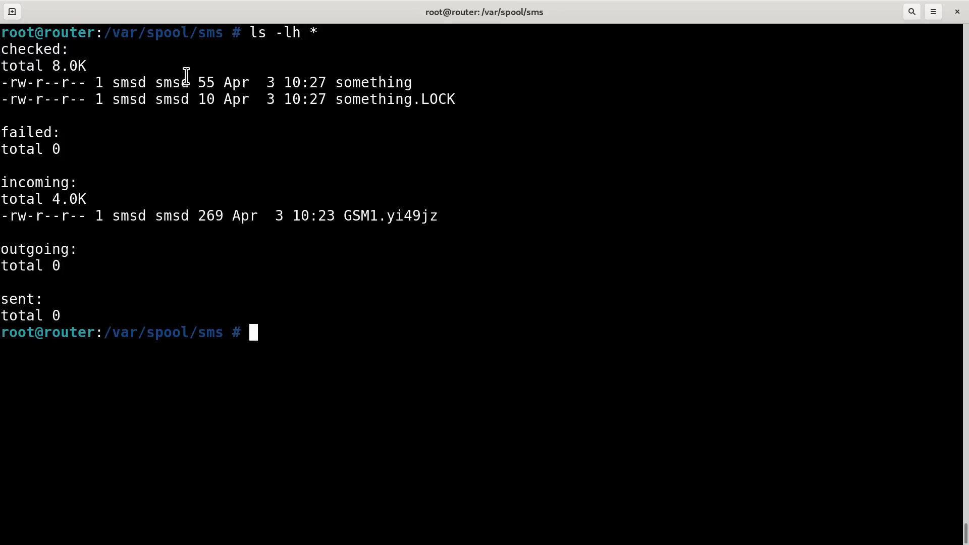
double_click(31, 49)
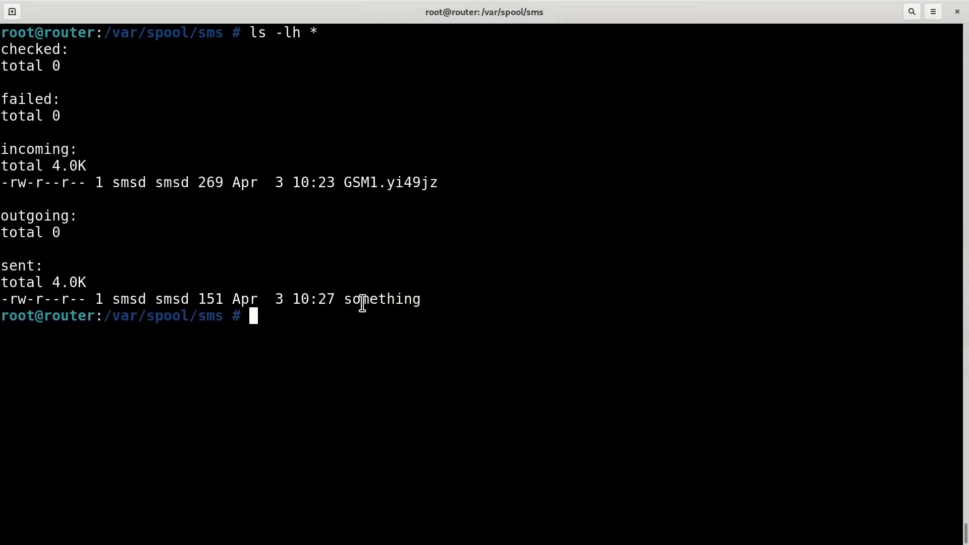
double_click(381, 300)
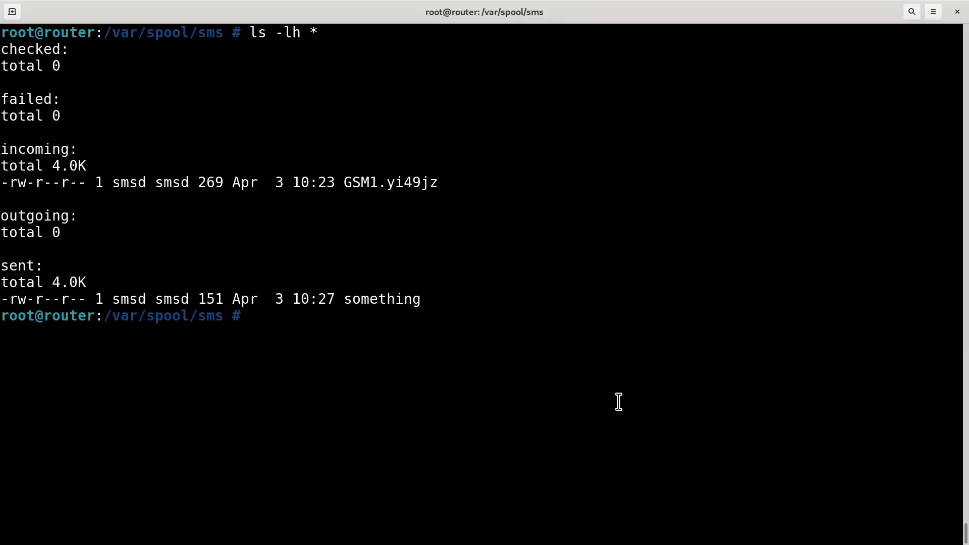
type("vi /etc/sms")
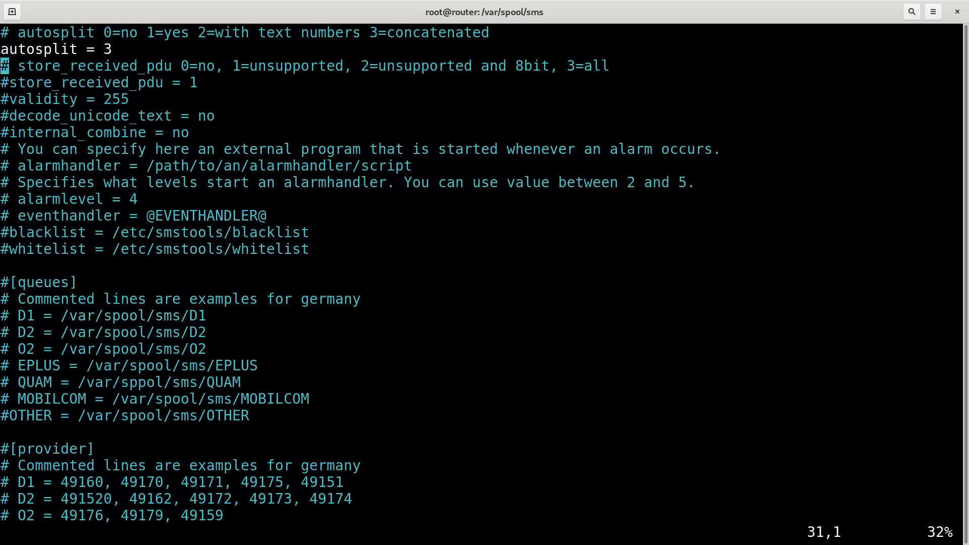
Step: Scroll through smsd.conf, quit vi, and return to the home directory
scroll("down", 3)
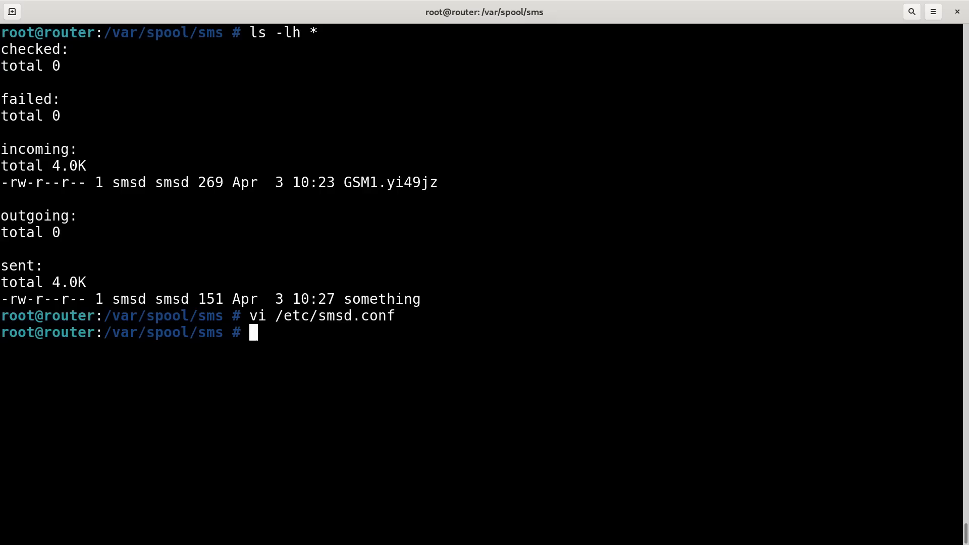
type("cd")
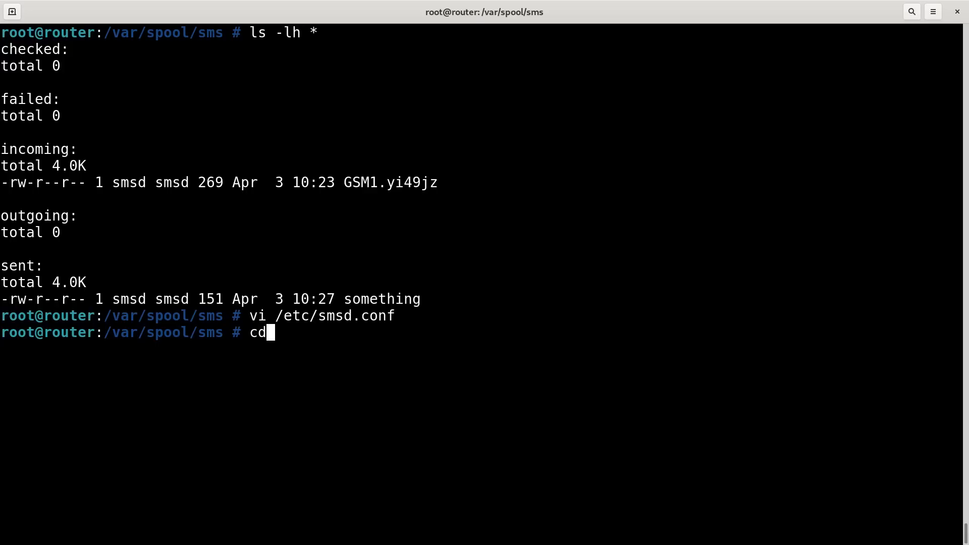
key("Return")
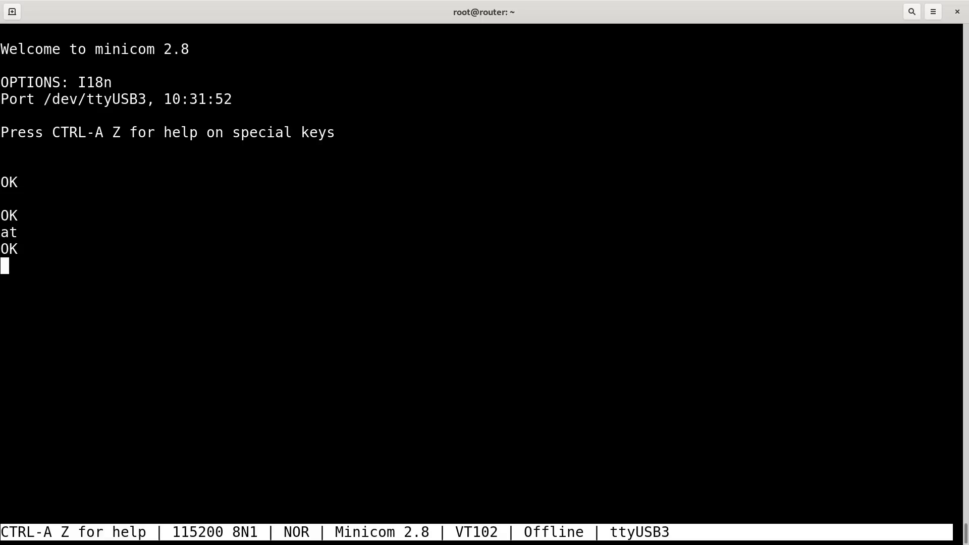
Step: List PDP contexts, set context 1 to IP with APN mdata.net.au, and exit minicom
type("at")
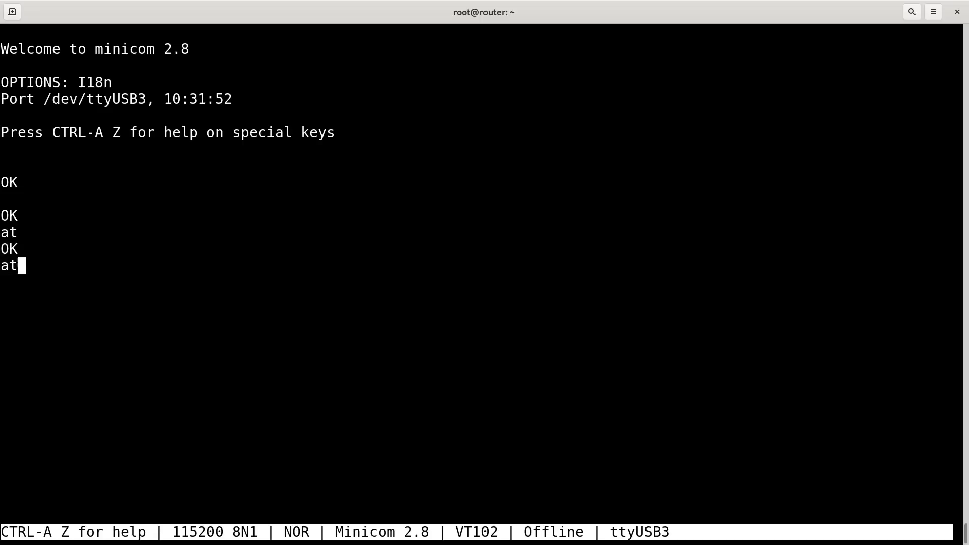
type("+cgdcont")
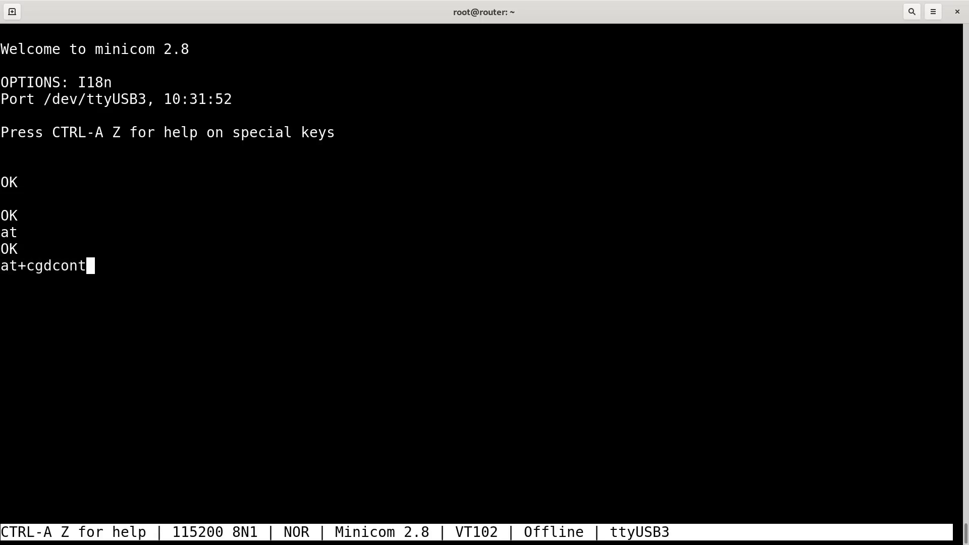
type("?")
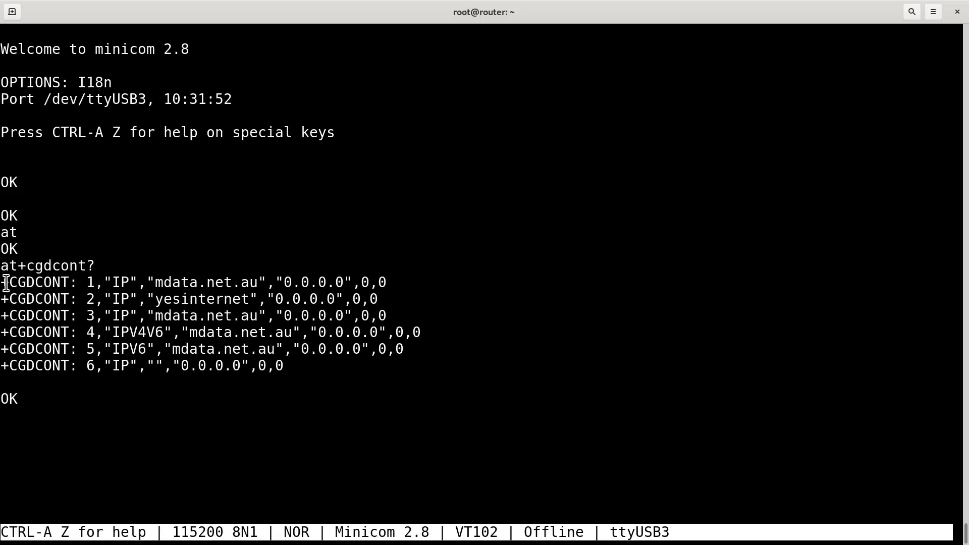
left_click_drag(105, 283, 382, 283)
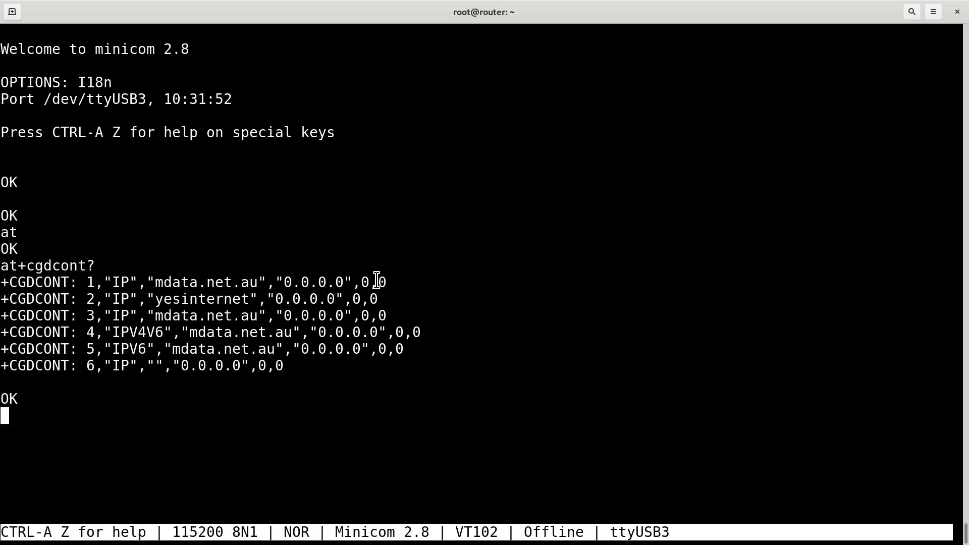
mouse_move(172, 287)
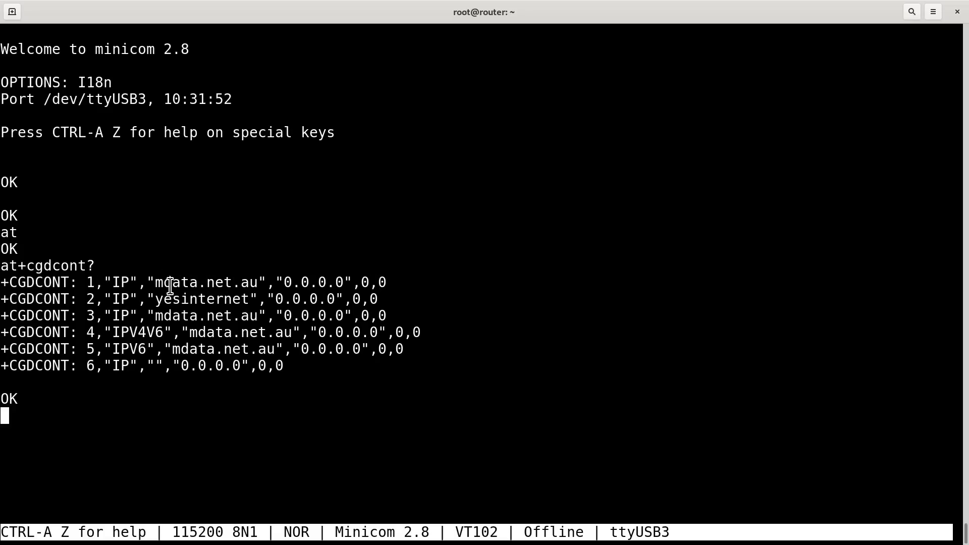
double_click(206, 282)
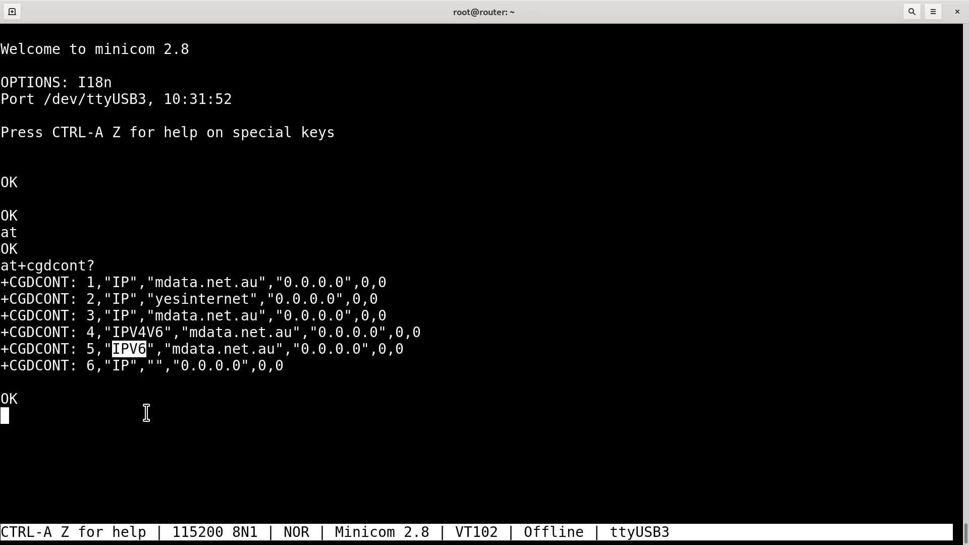
mouse_move(138, 397)
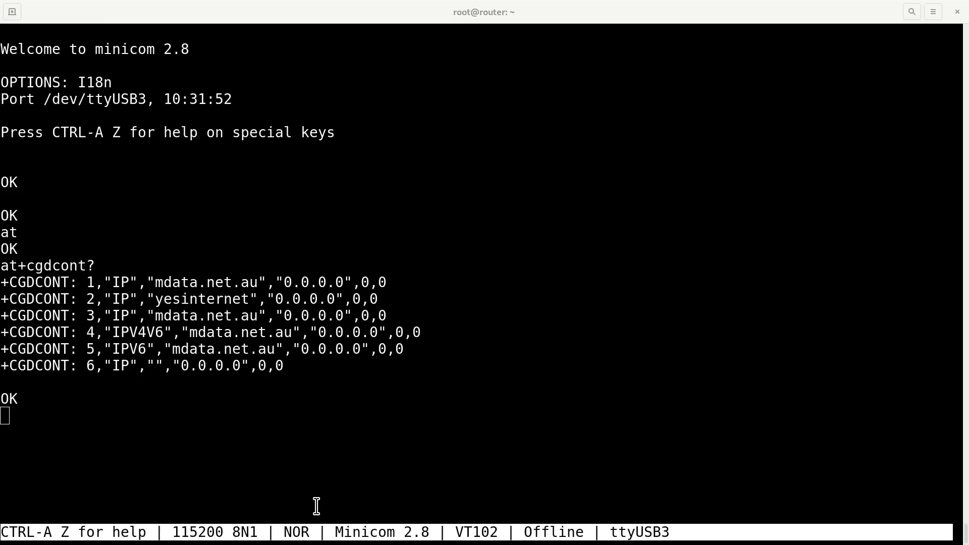
type("at+cgdcont=1,\"IP\",\"mdata.net.au\",\"0.0.0.0\",0,0")
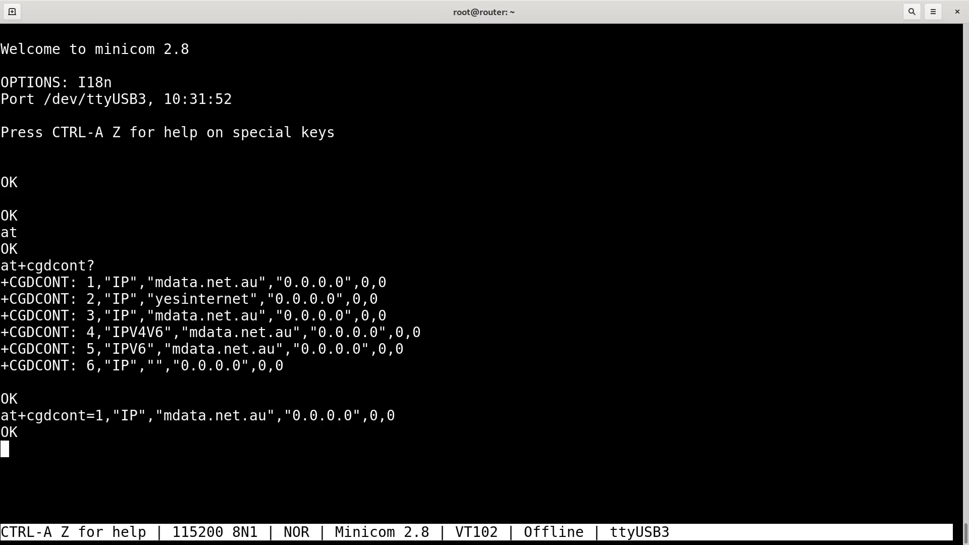
key("ctrl+a x")
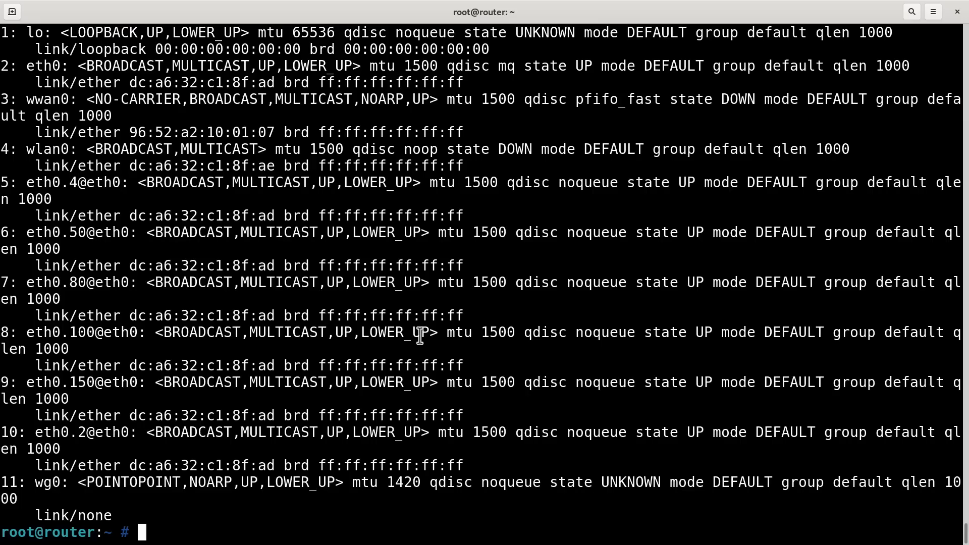
Step: Check wwan0 with ip link and ip ad show dev wwan0, then start minicom on /dev/ttyUSB3
type("ip link")
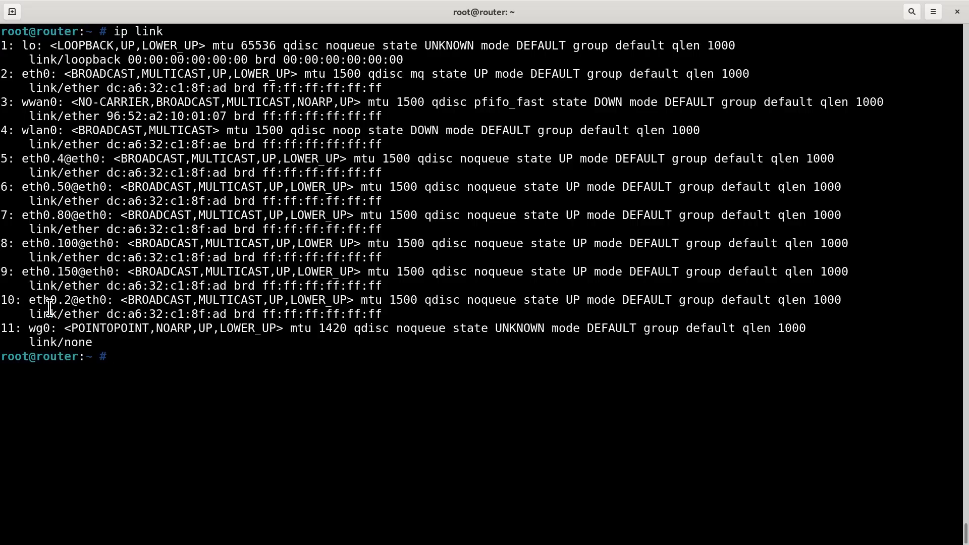
double_click(41, 102)
type("ip")
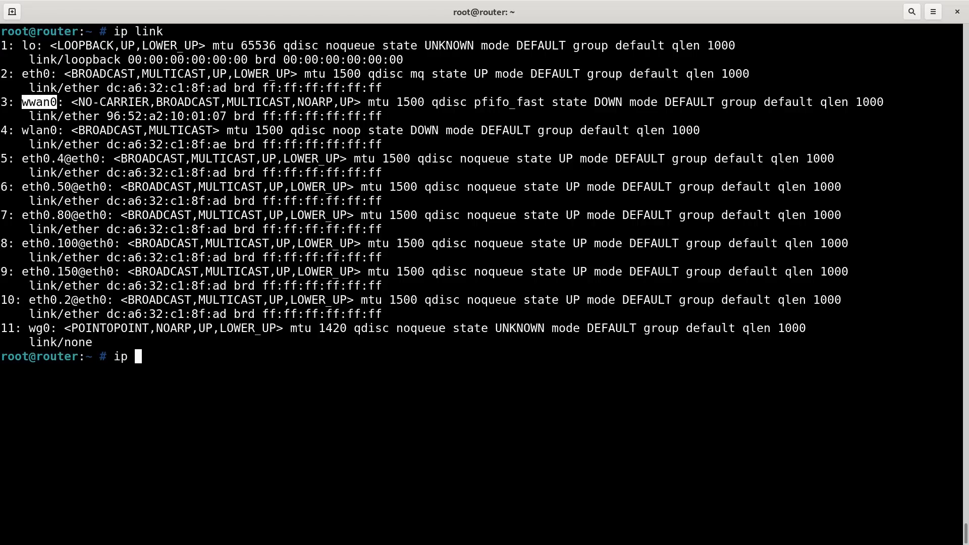
type("ad show d")
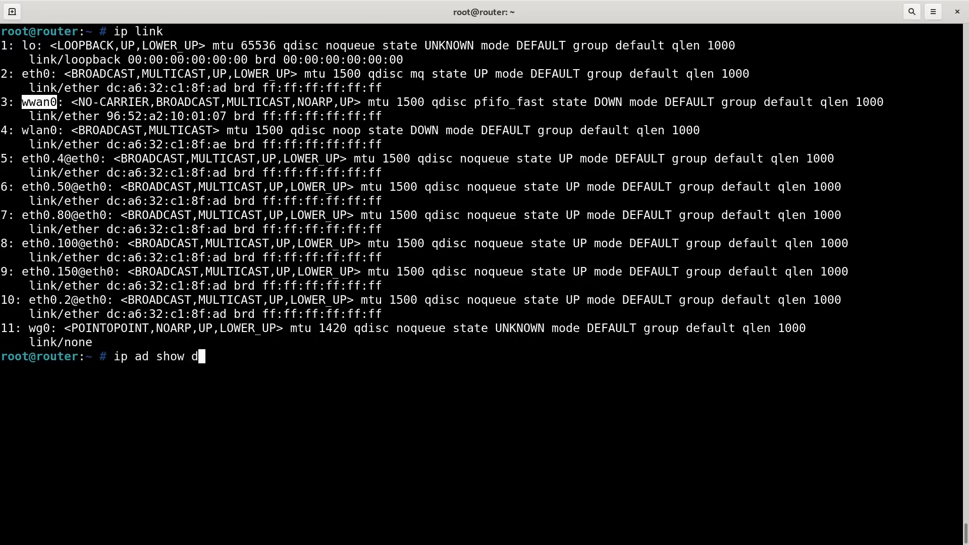
type("ev wwan0")
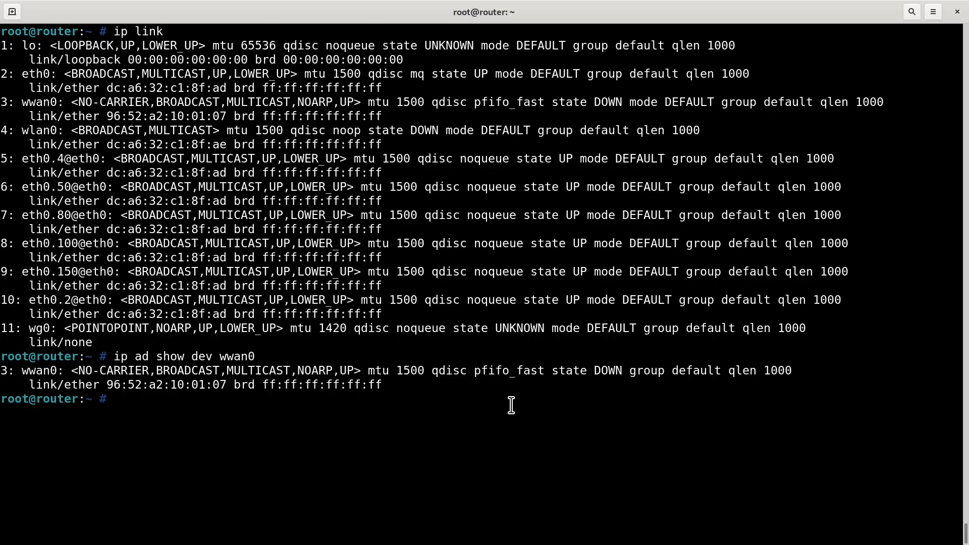
type("minicom -D /dev/t")
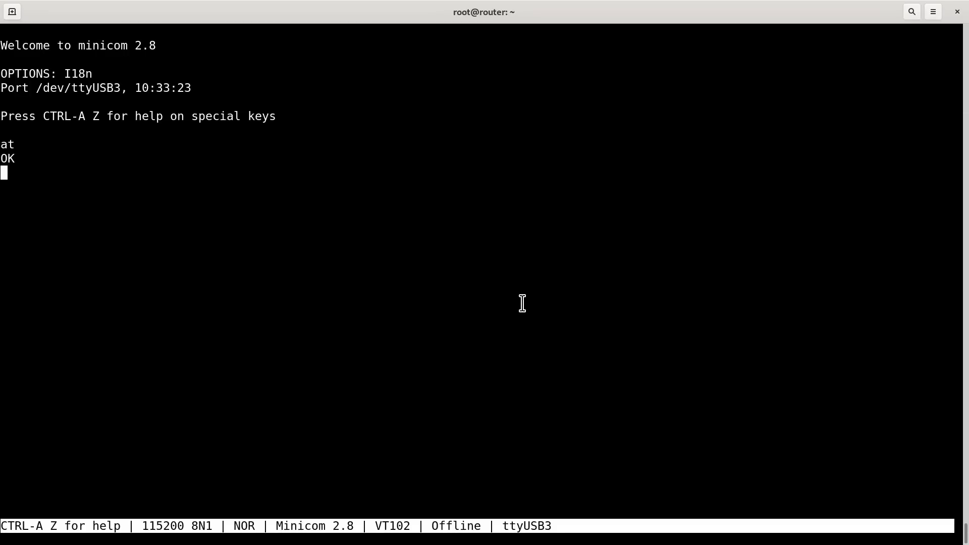
Step: Activate PDP context 1 with AT!SCACT=1,1 and confirm wwan0 shows UP
type("at!")
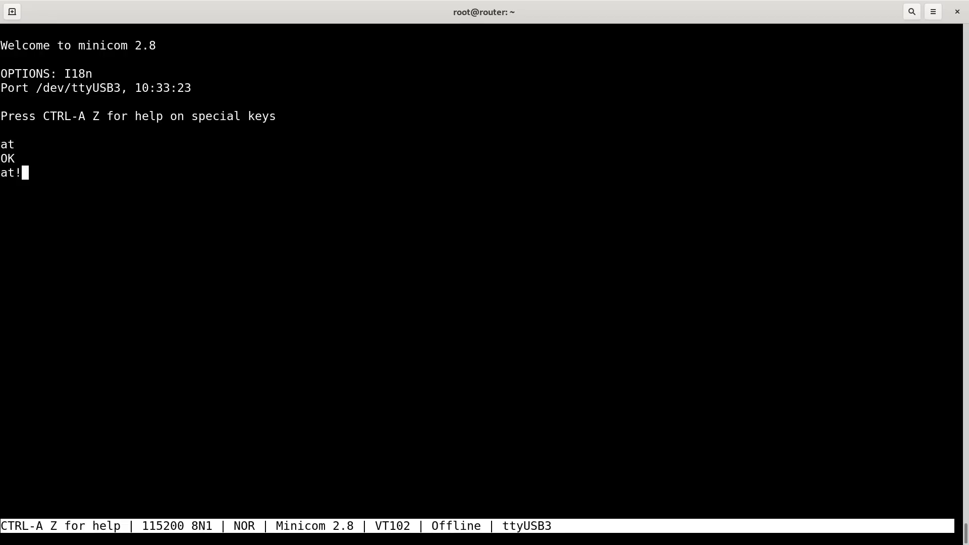
type("scac")
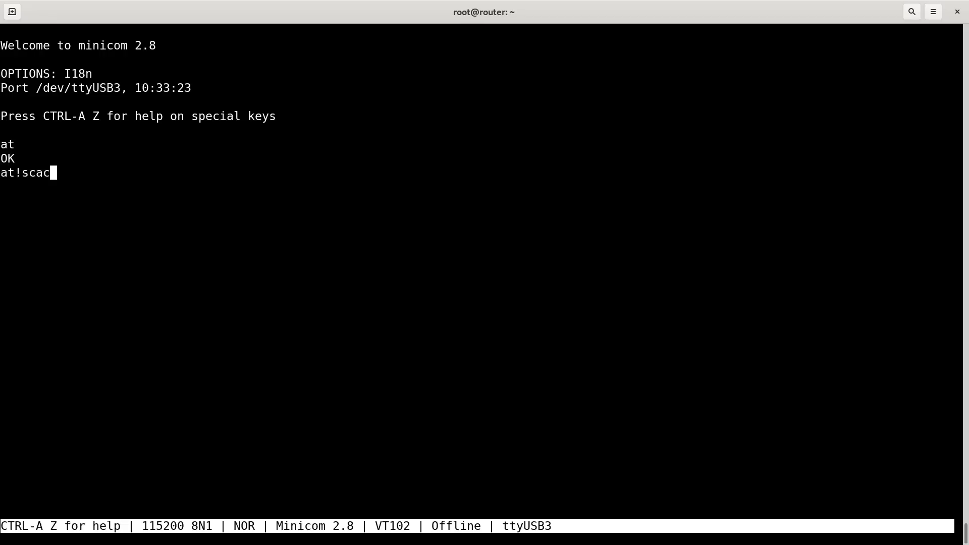
type("t=1,1")
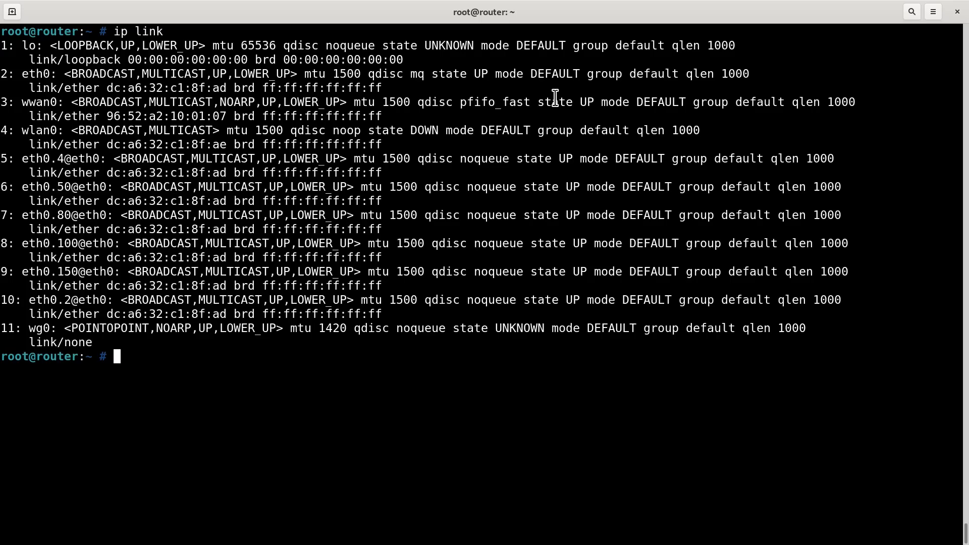
double_click(587, 102)
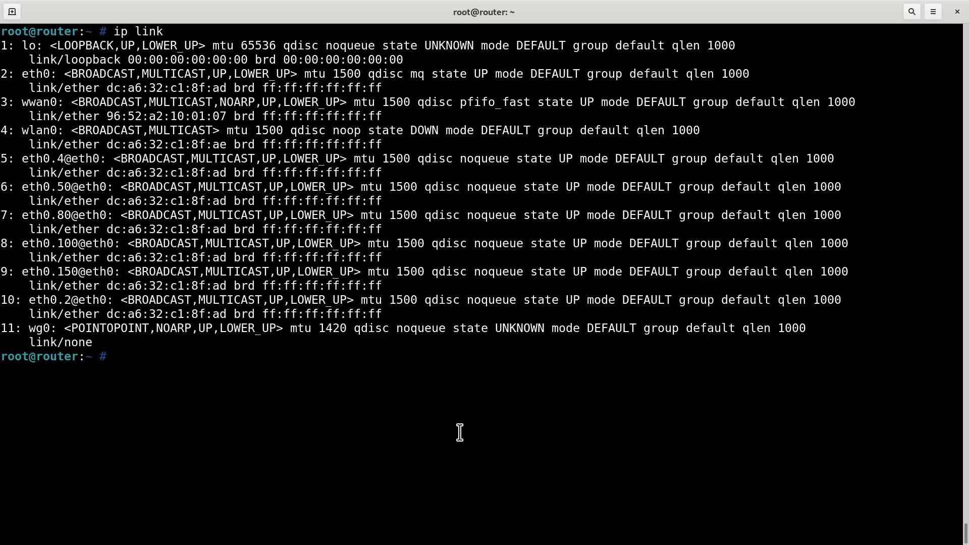
Step: Show wwan0's IPv4 address with ip -4 ad show dev wwan0
type("ip -4 ad")
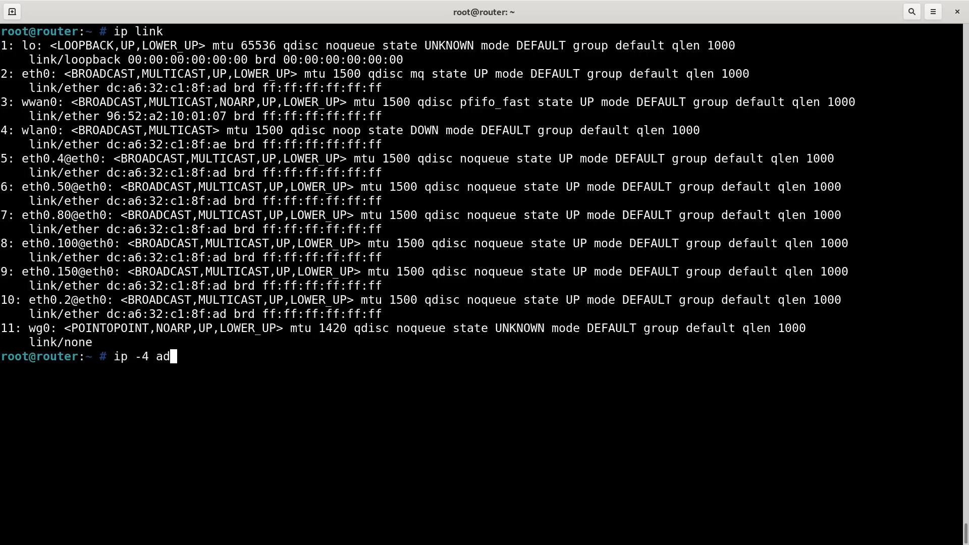
type("show dev w")
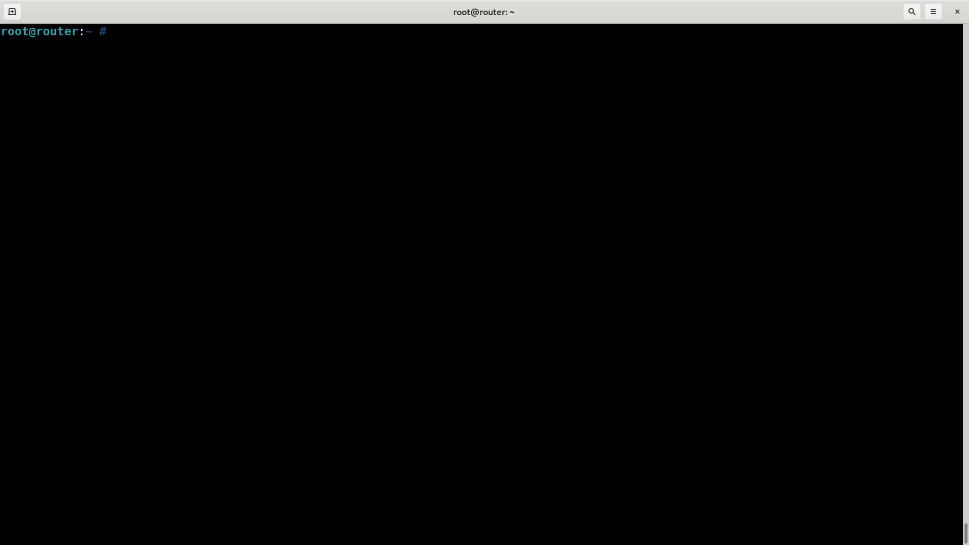
Step: Check interfaces with ip link, then send AT and AT!SCPADDR=1 to the modem
type("ip link")
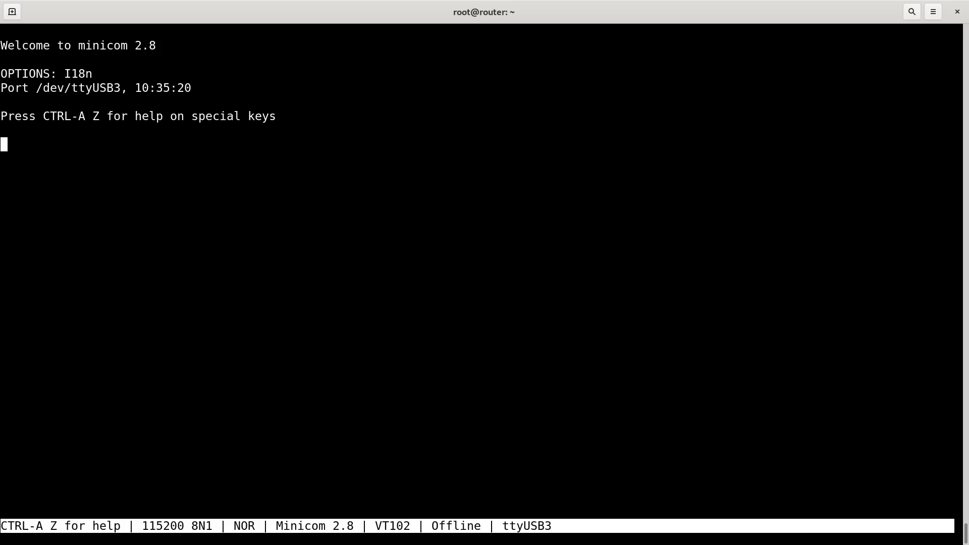
type("at")
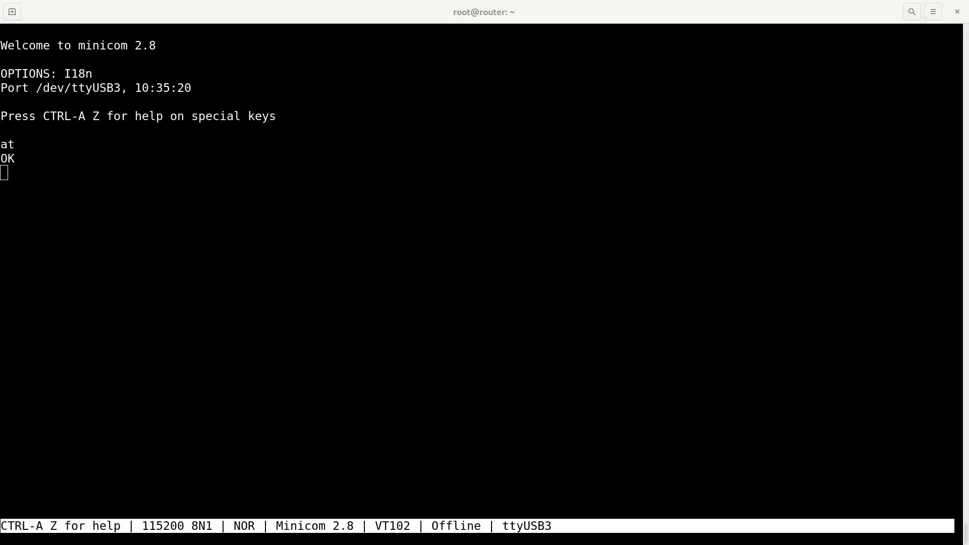
type("at!")
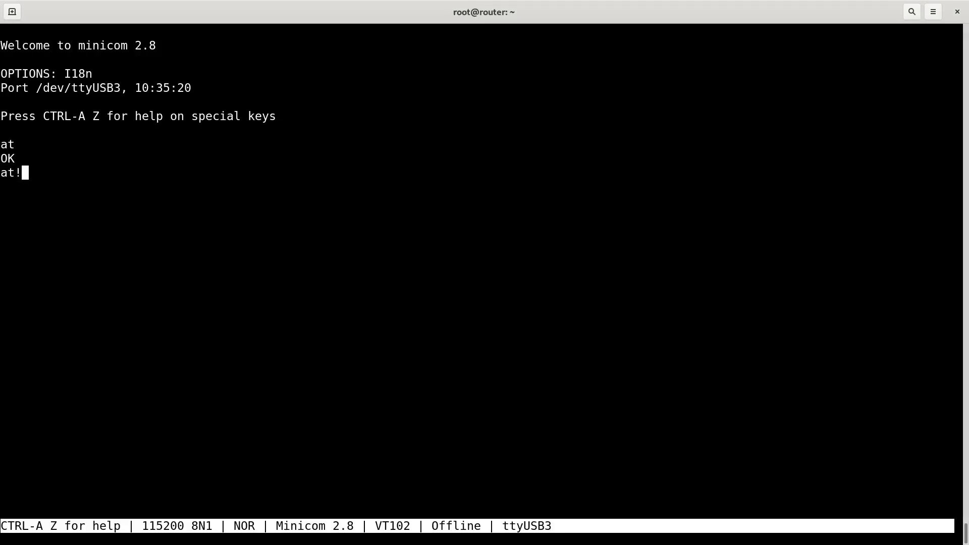
type("scpaddr")
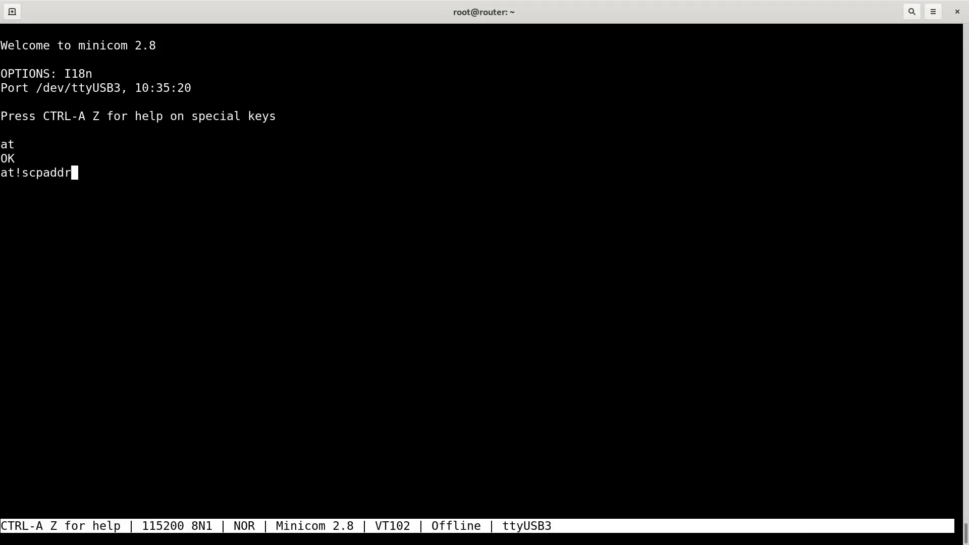
type("=1")
type("dhcl")
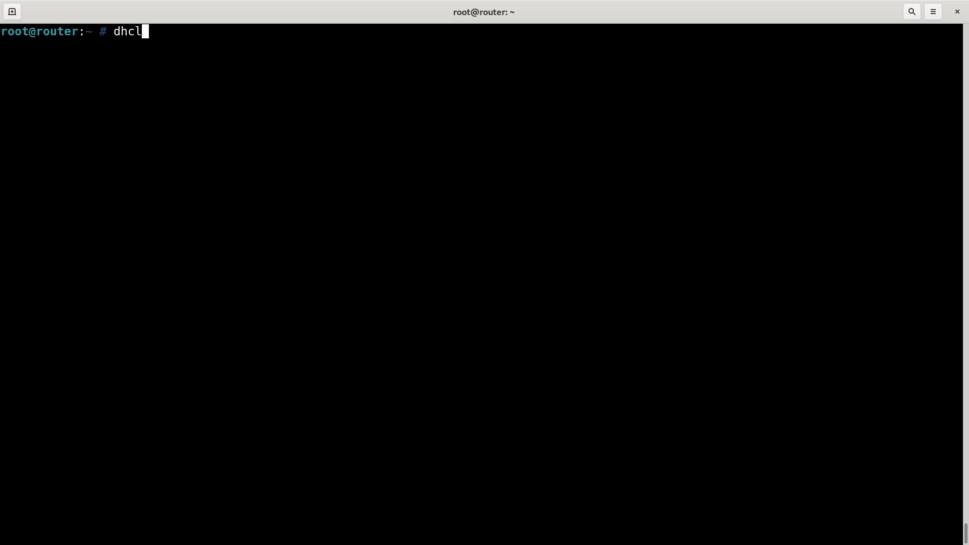
Step: Get a DHCP address on wwan0 (10.209.12.236/24), verify it, and ping 1.1.1.1
type("ient wwan0")
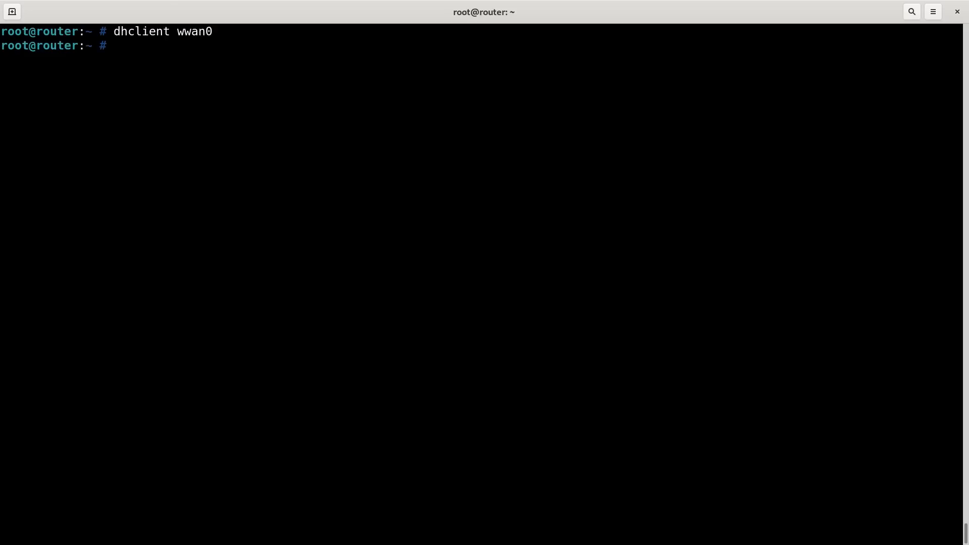
type("ip -4 ad show dev wwan0")
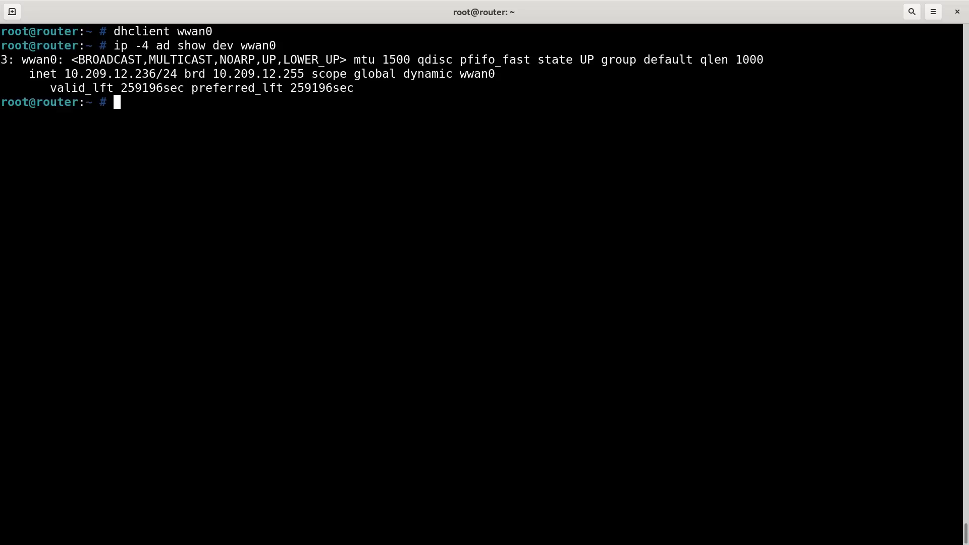
type("ping 1.1.1.1")
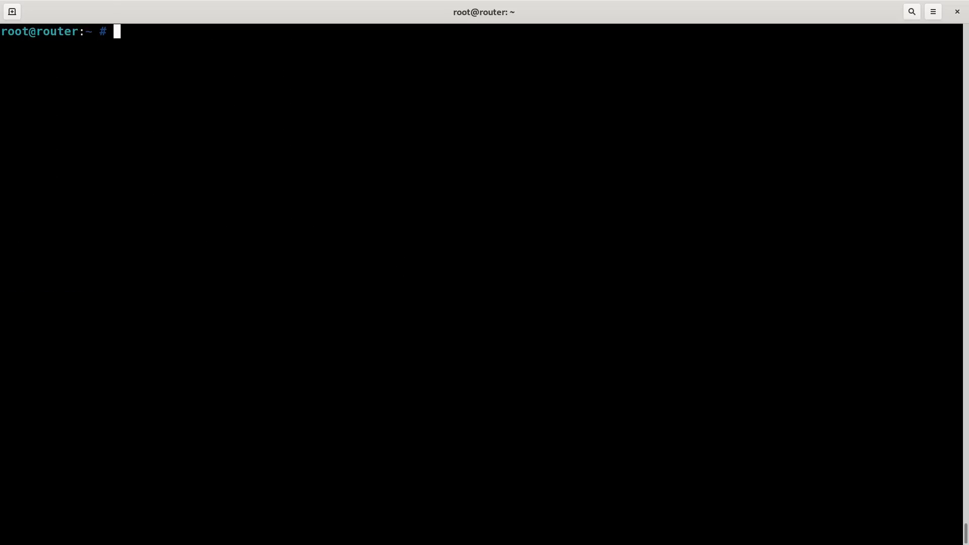
Step: Send at!scact=1,1 to the modem, trying minicom first, then echo to /dev/ttyUSB3
type("minicom")
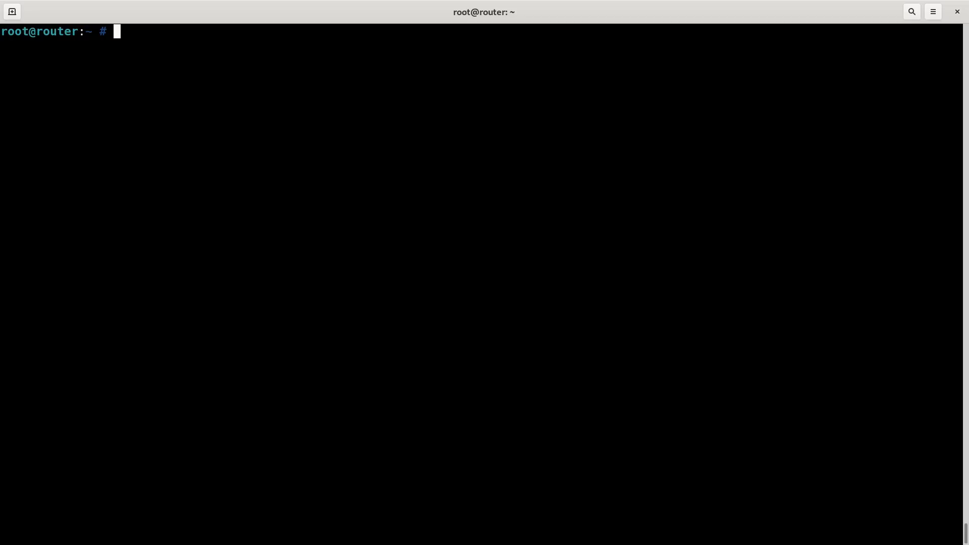
type("at!scact=1,1")
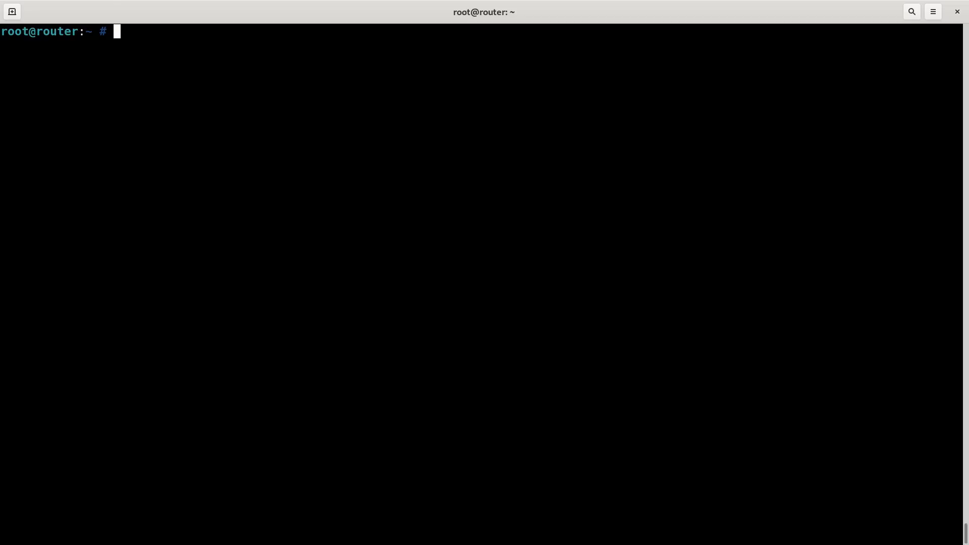
type("echo -n -")
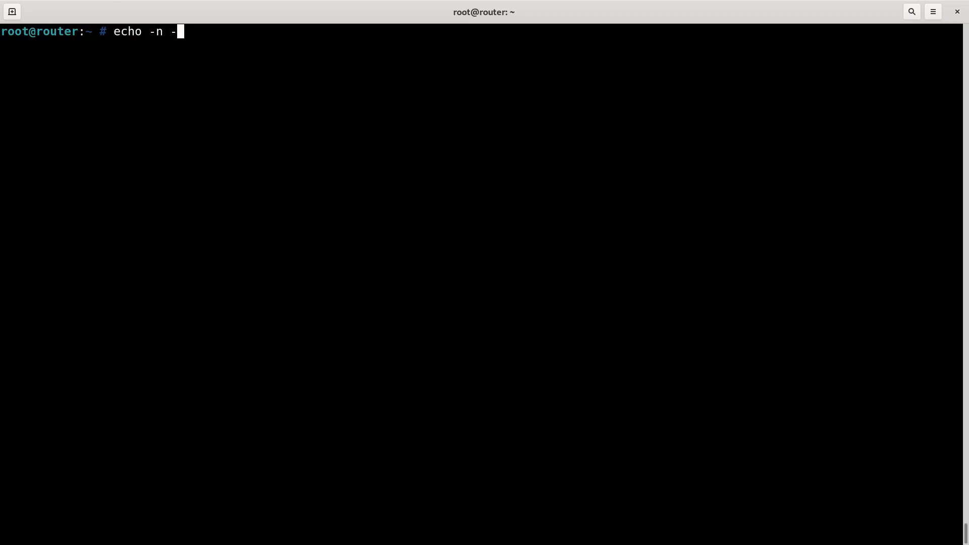
type("e '")
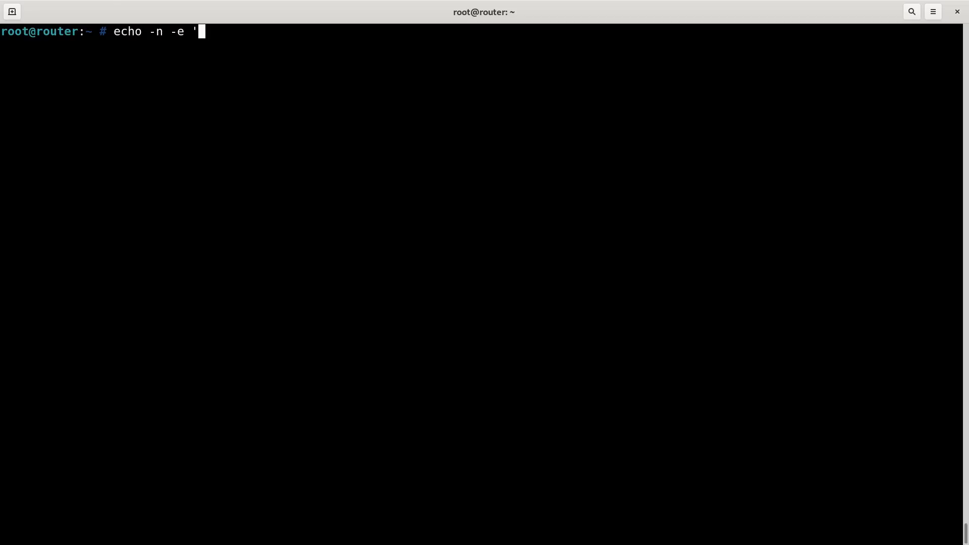
type("at!scact=1,1")
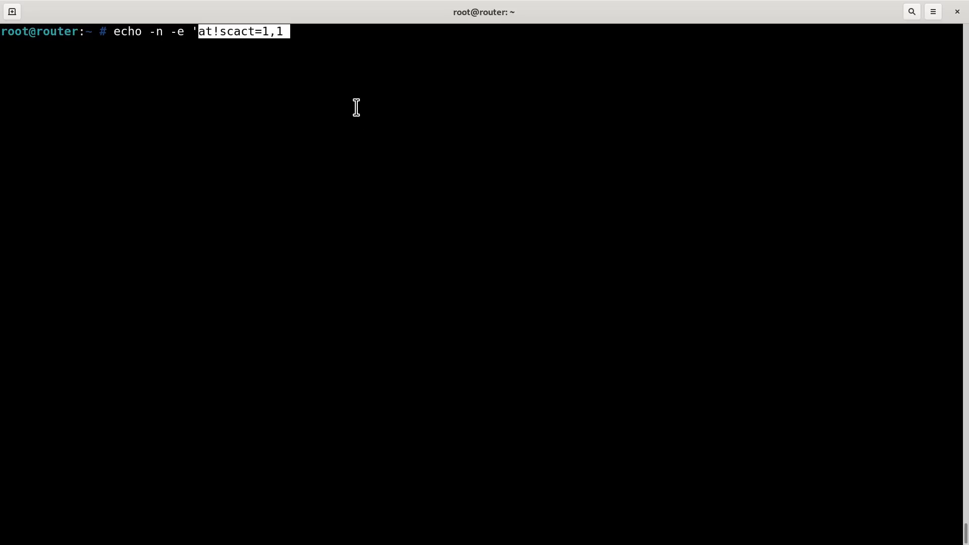
mouse_move(493, 255)
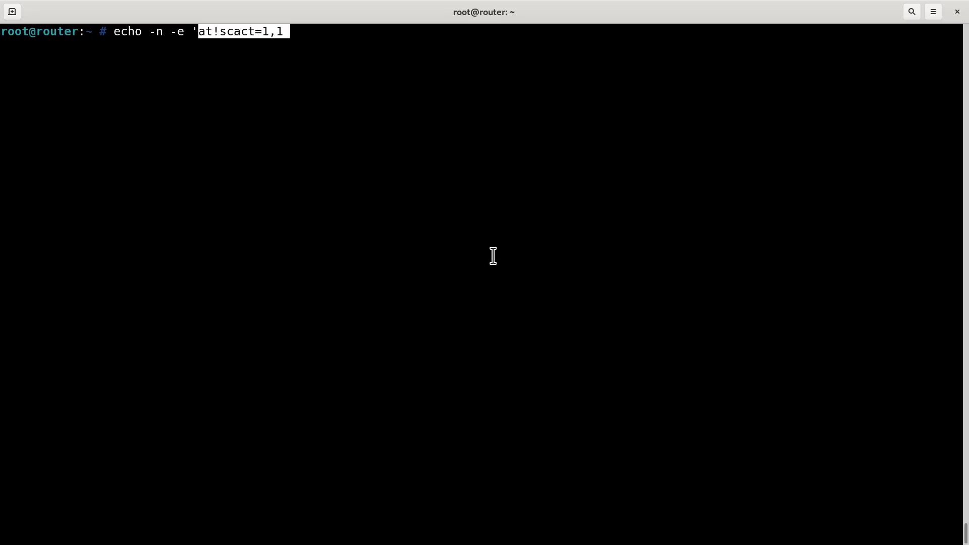
type("\\r\\")
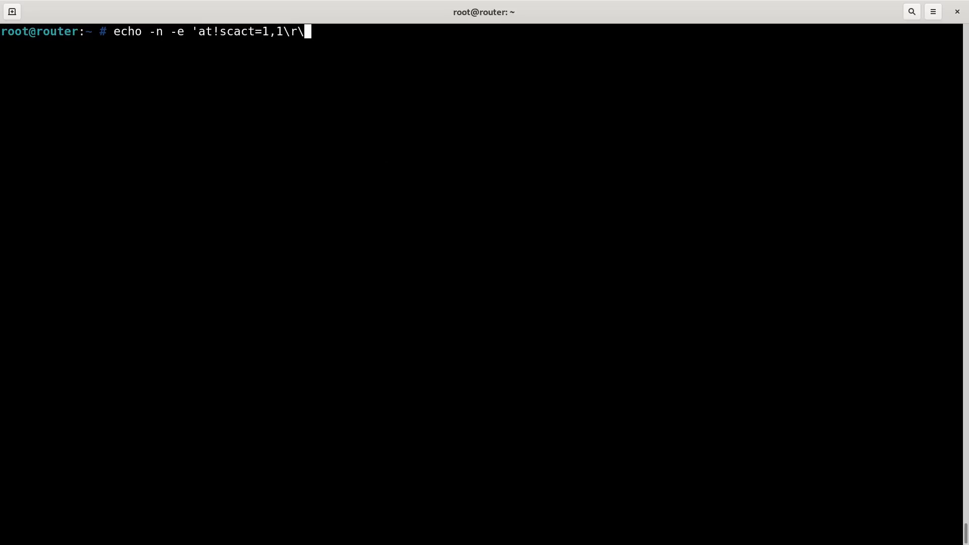
type("n' >")
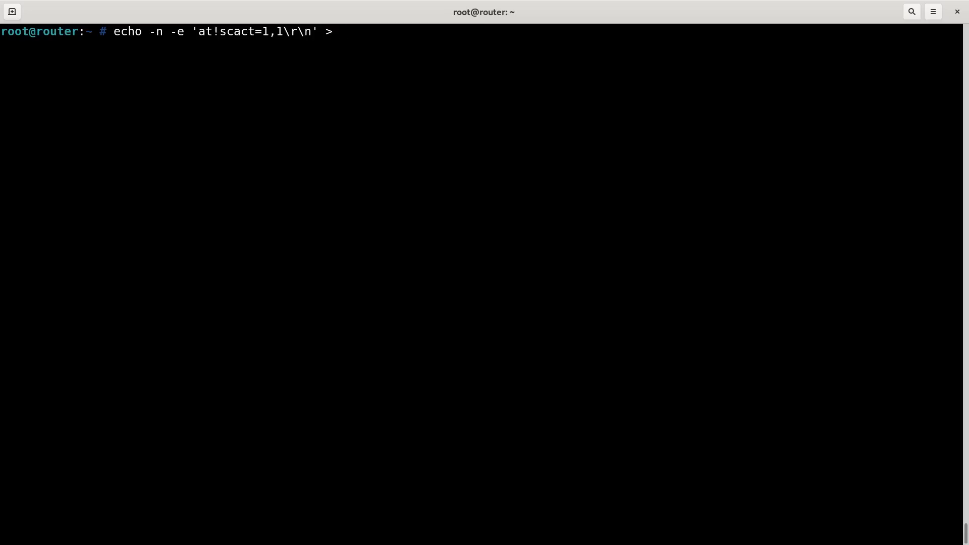
type("/dev/ttyUSB3")
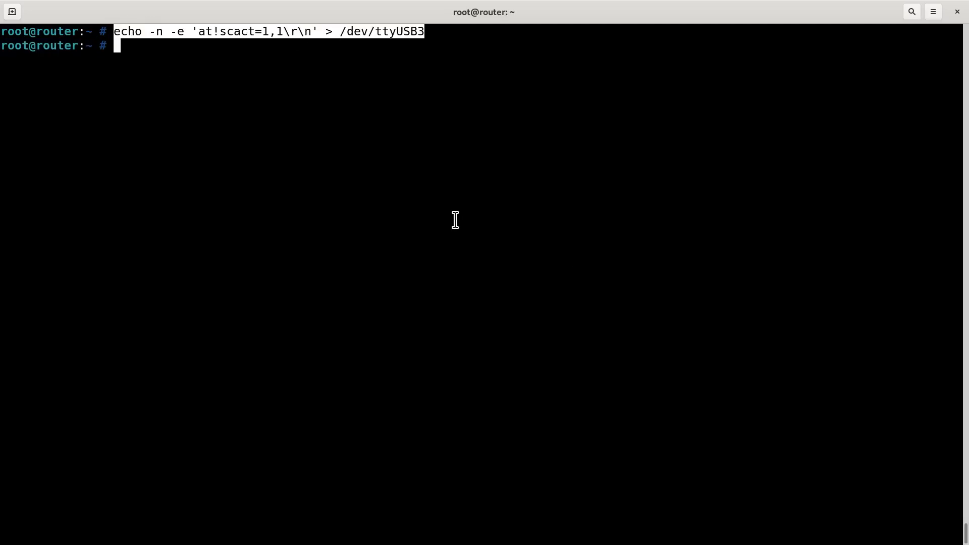
Step: Write the connectmodem script in /etc/init.d, register it with update-rc.d defaults, and reboot
type("cd /etc/init.d/")
type("vi")
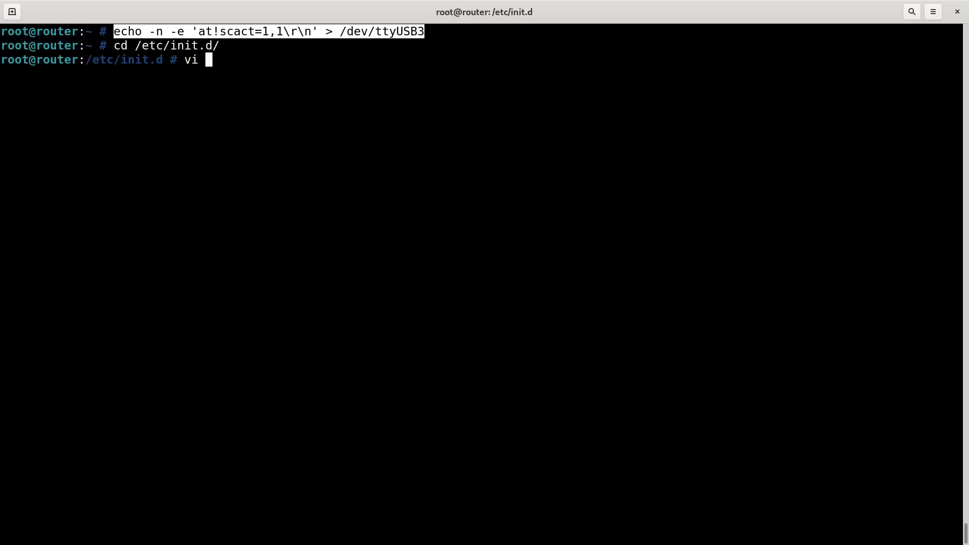
type(" connectmodem")
key("Return")
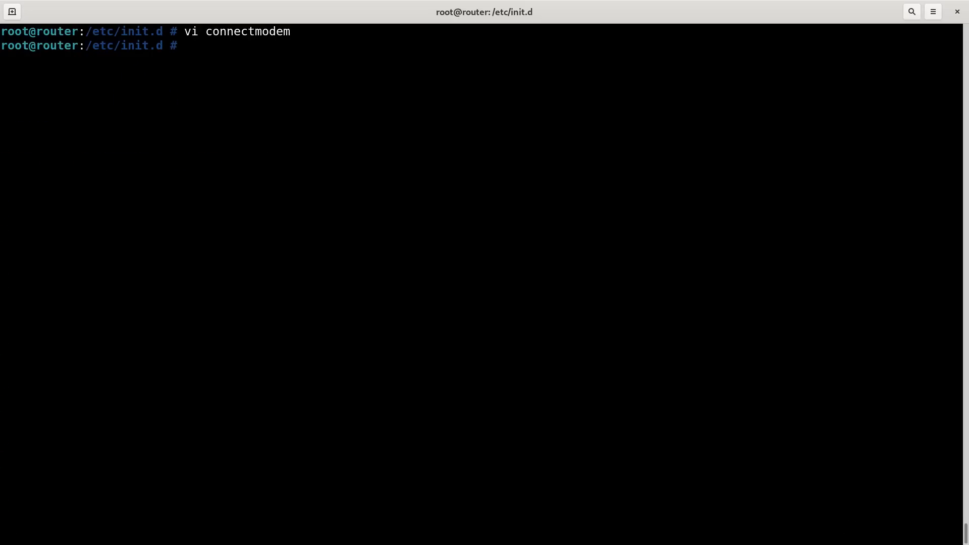
type("update-rc.d")
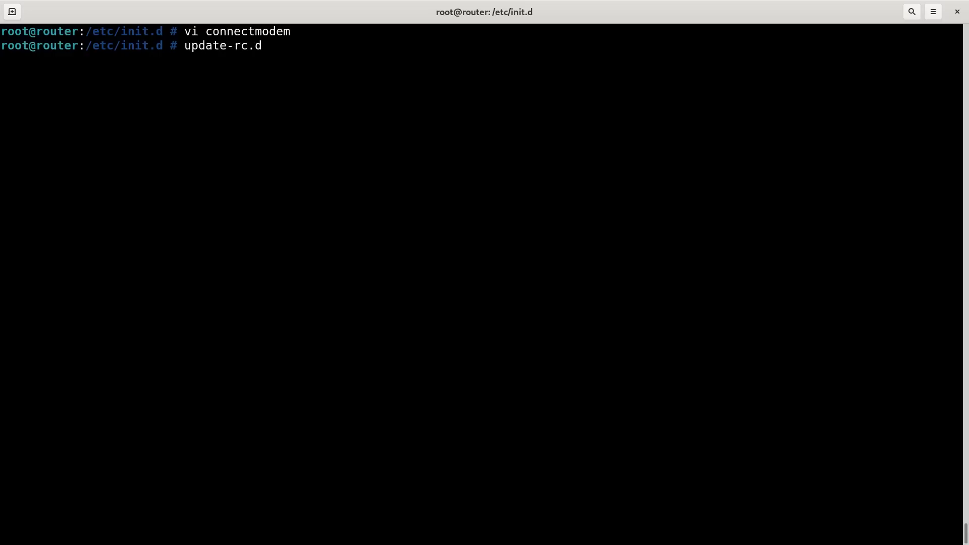
type("connectmodem defaults")
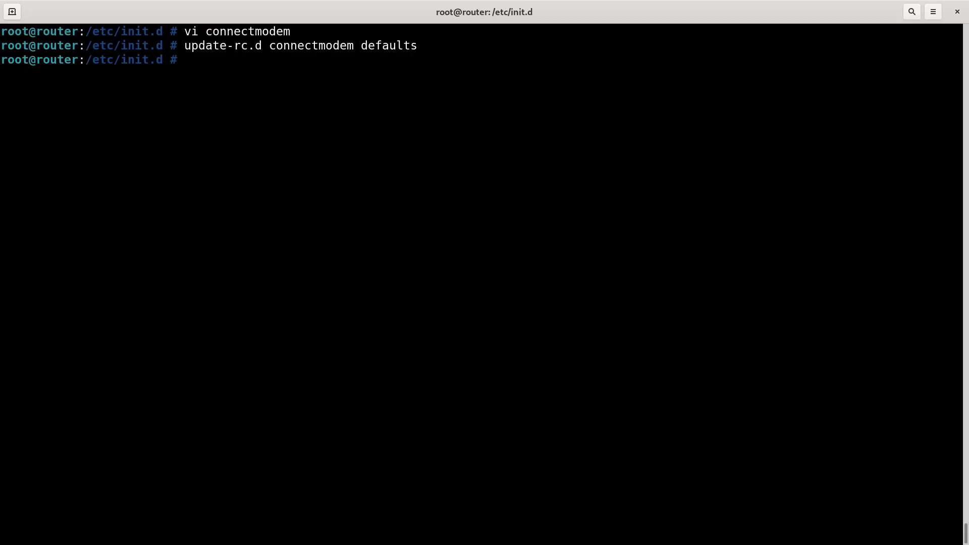
type("reboot")
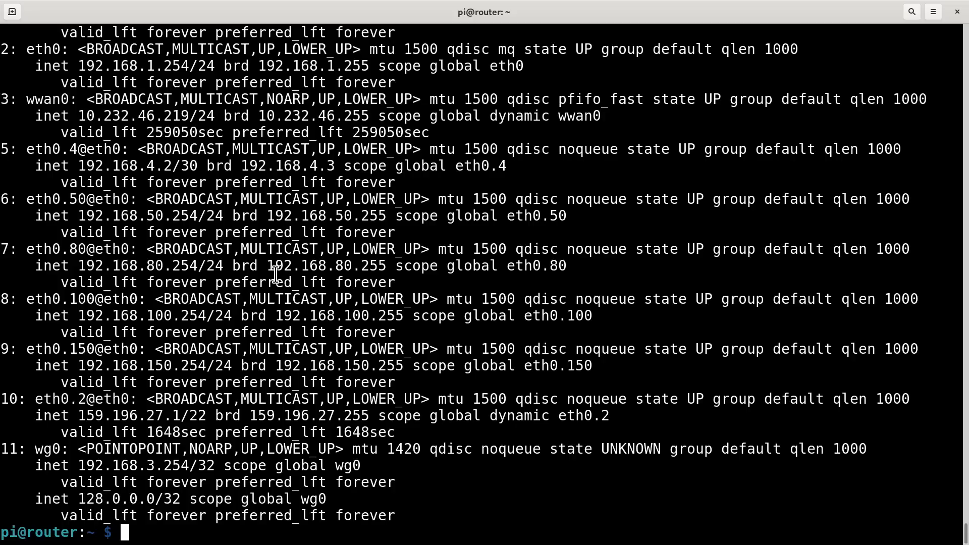
Step: Review /etc/network/interfaces with sudo vi after the router comes back up
type("sudo vi /etc/network/interface")
type("ps aux | grep")
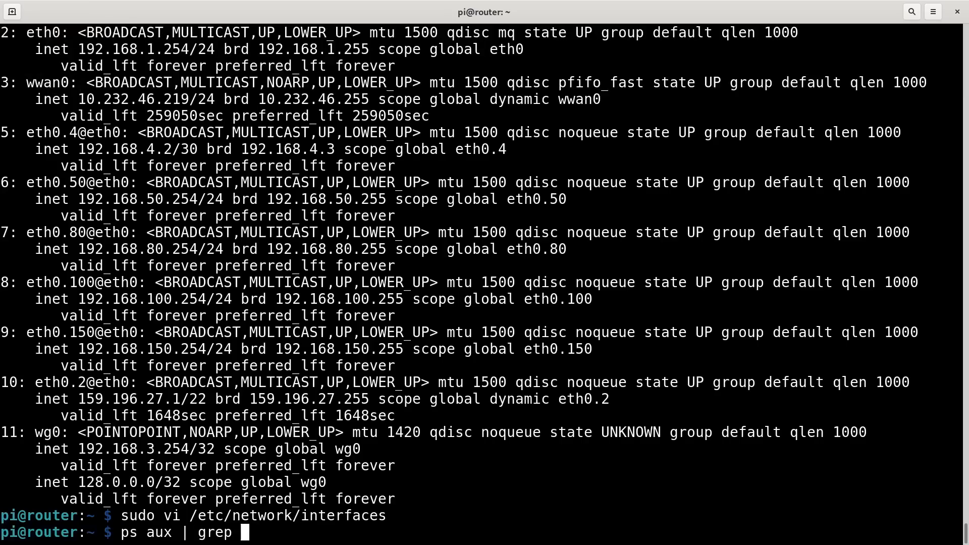
Step: Confirm smsd is running, check /var/spool, and ping 1.1.1.1 through wwan0
type("smsd")
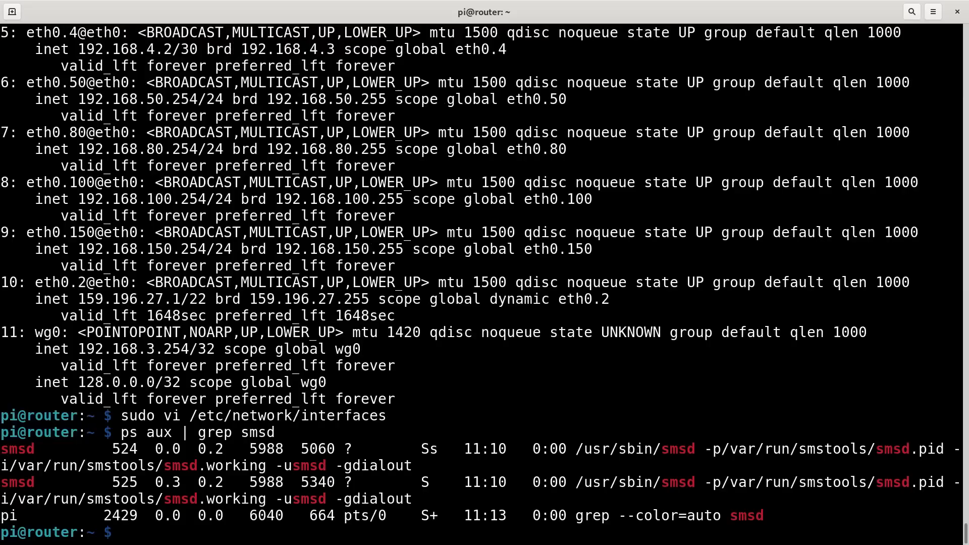
type("cd /var/spool/")
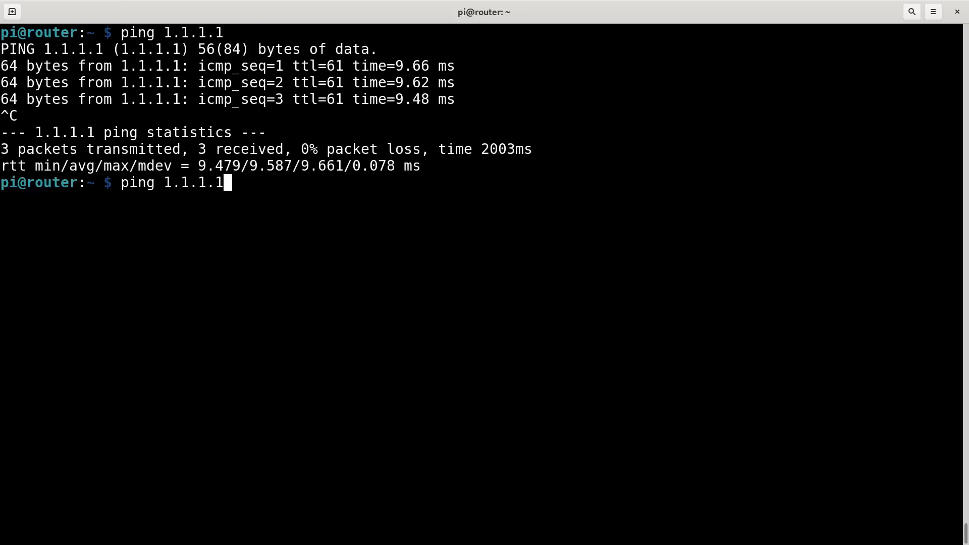
type("-I wwn")
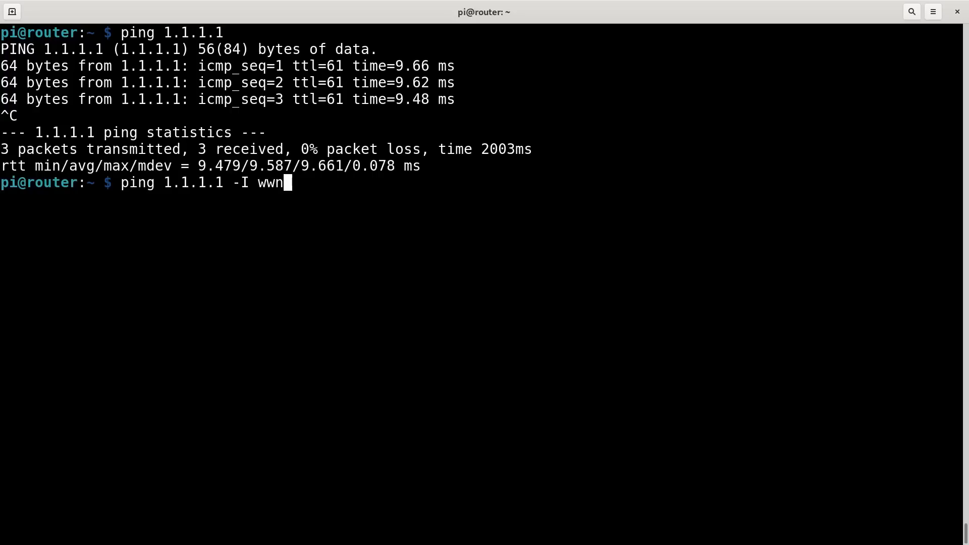